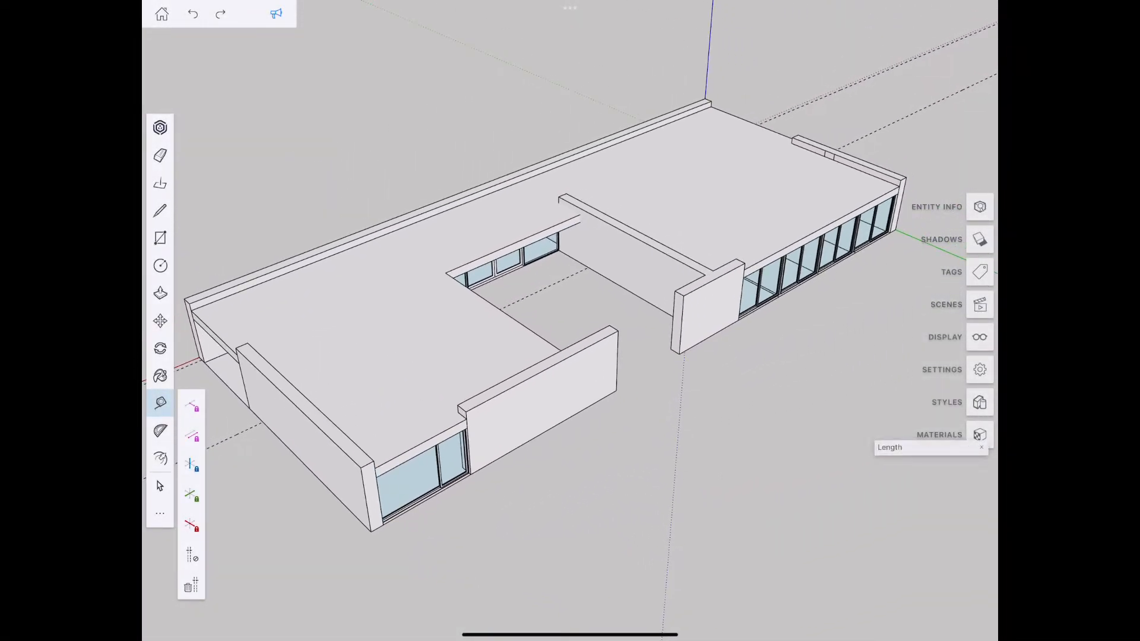
- Hide the roof tag and select the corner sliding window unit
{"action": "left_click", "coordinate": [979, 271]}
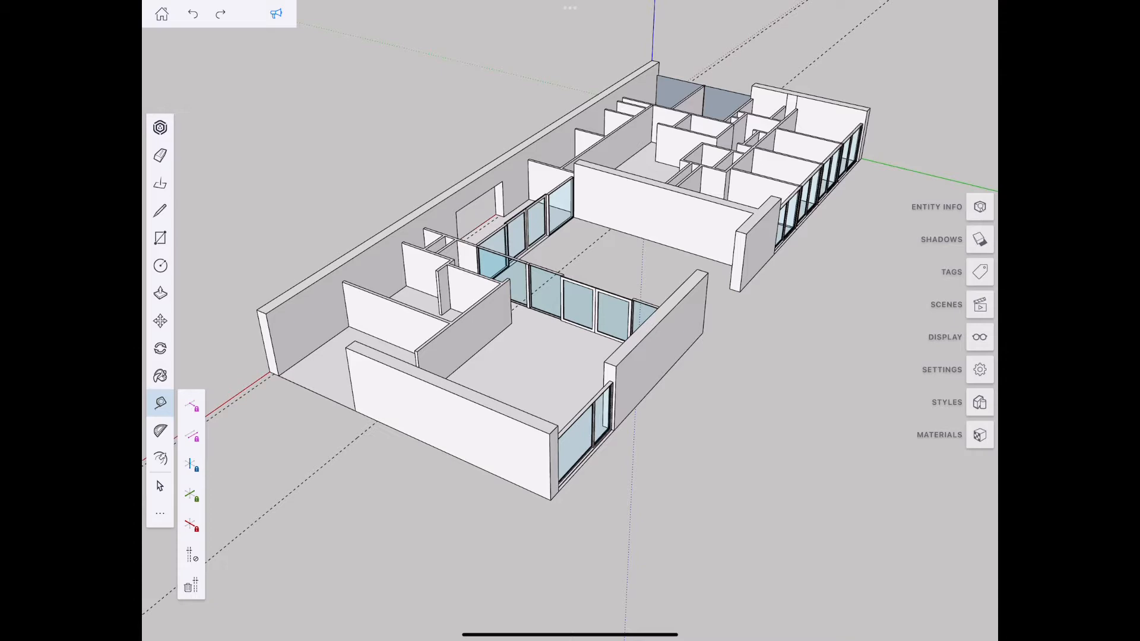
{"action": "left_click", "coordinate": [586, 418]}
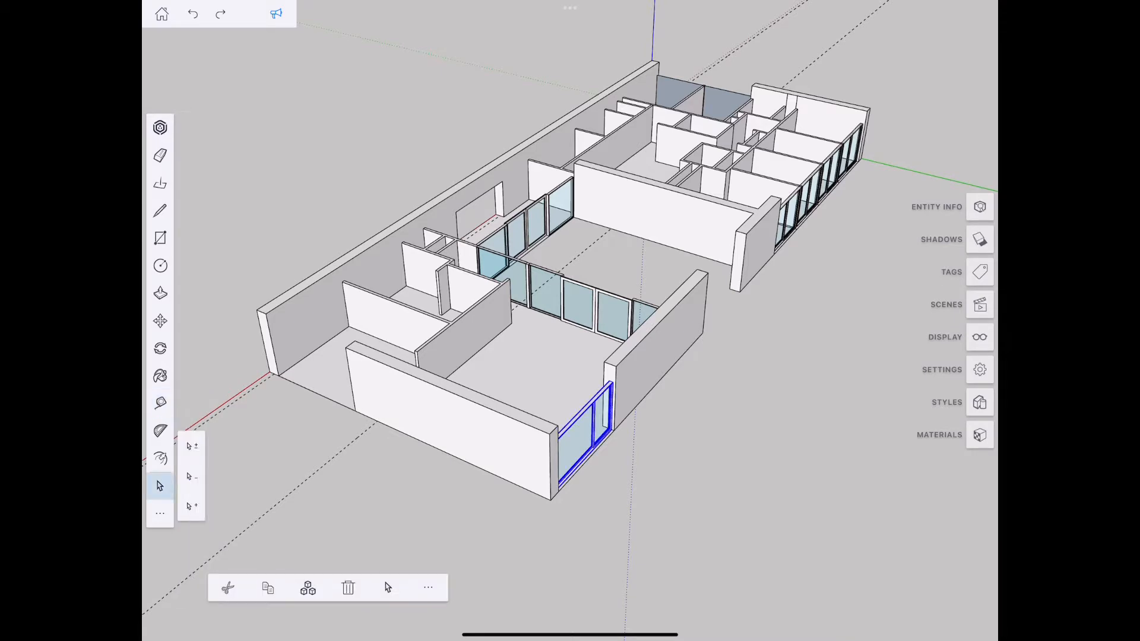
- Rotate the corner sliding window 90° and start moving it along the end wall
{"action": "left_click", "coordinate": [159, 321]}
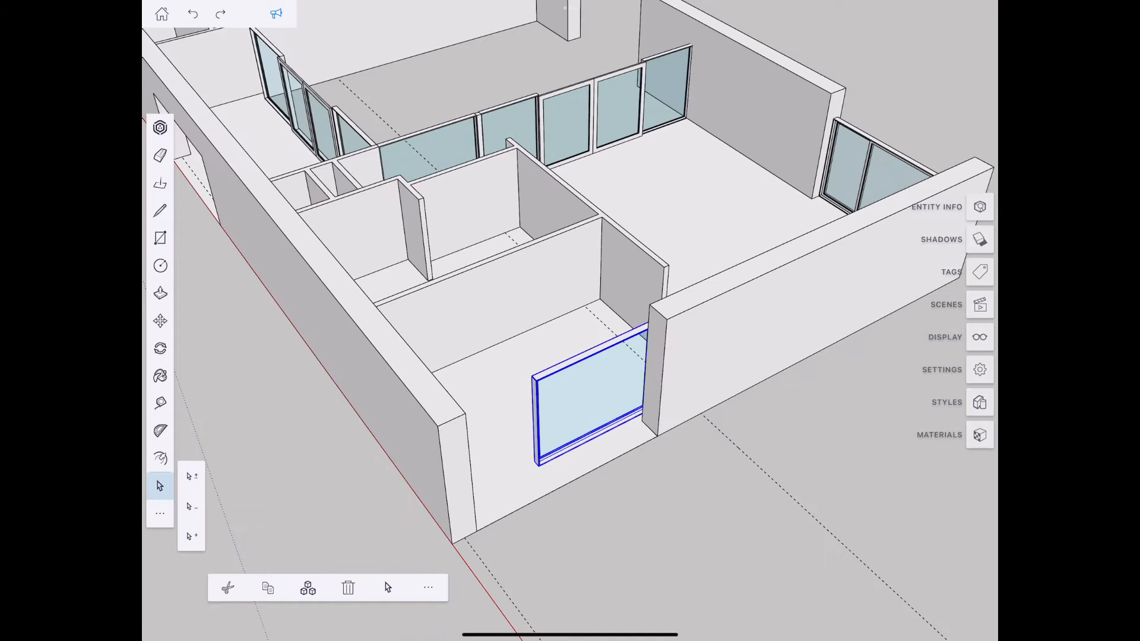
{"action": "left_click", "coordinate": [159, 320]}
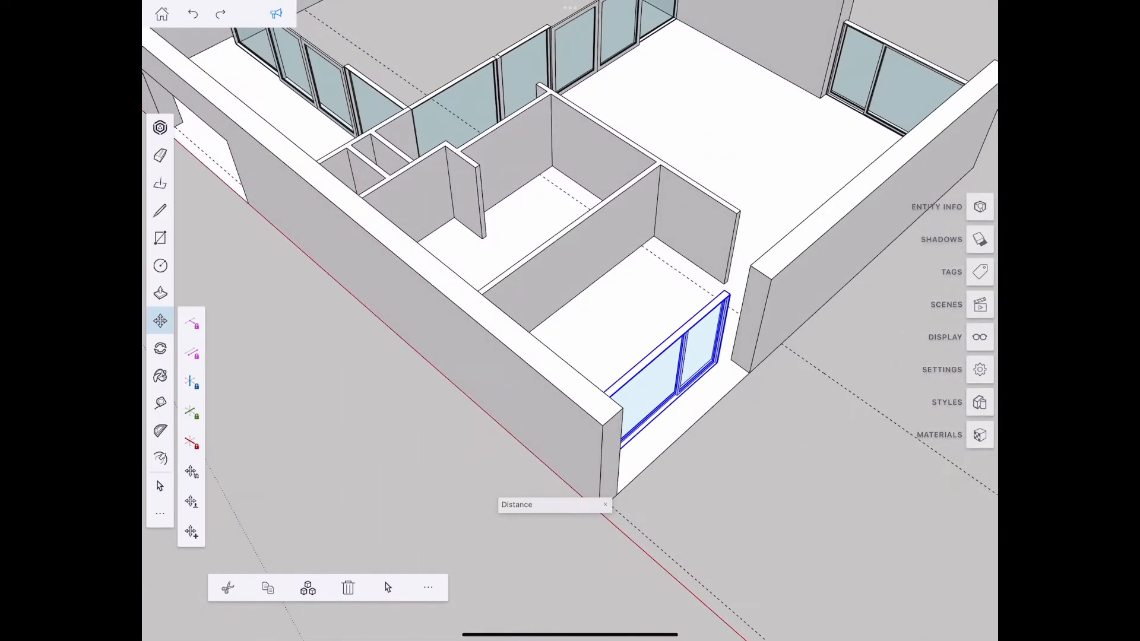
- Move the sliding window along the red axis until its frame corner snaps to the wall end
{"action": "left_click", "coordinate": [160, 402]}
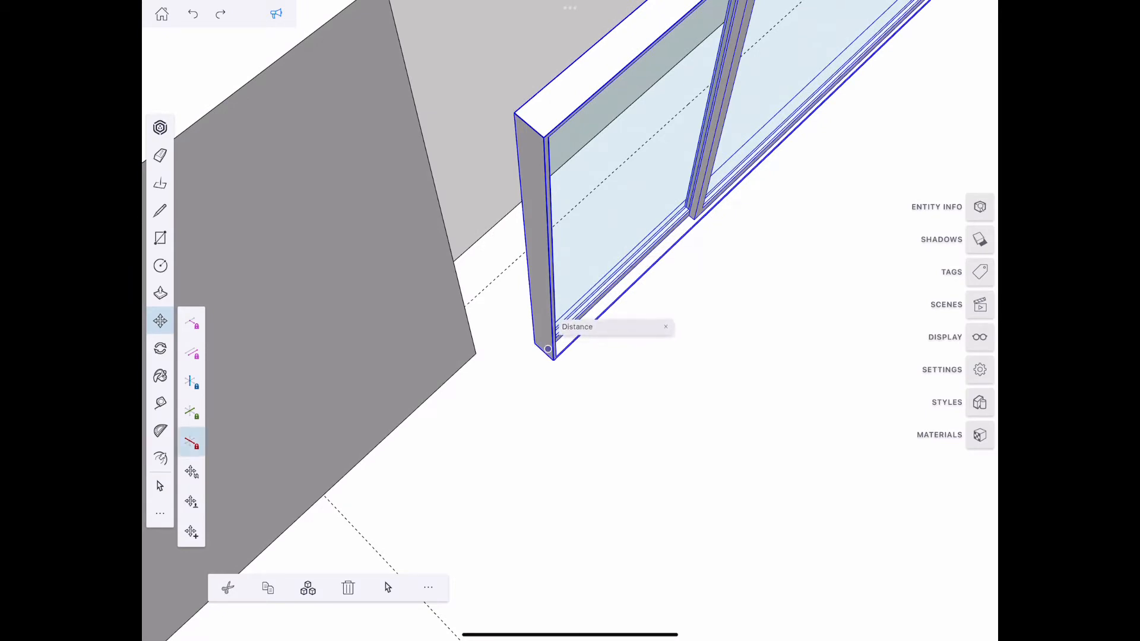
{"action": "left_click_drag", "start_coordinate": [547, 349], "coordinate": [589, 393]}
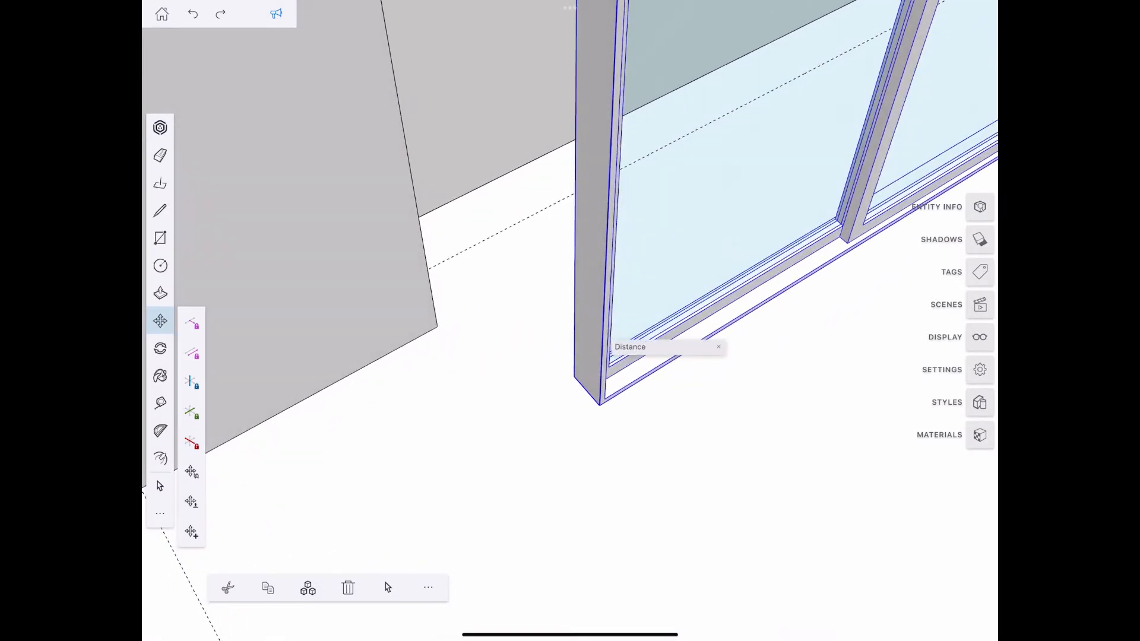
{"action": "left_click", "coordinate": [191, 443]}
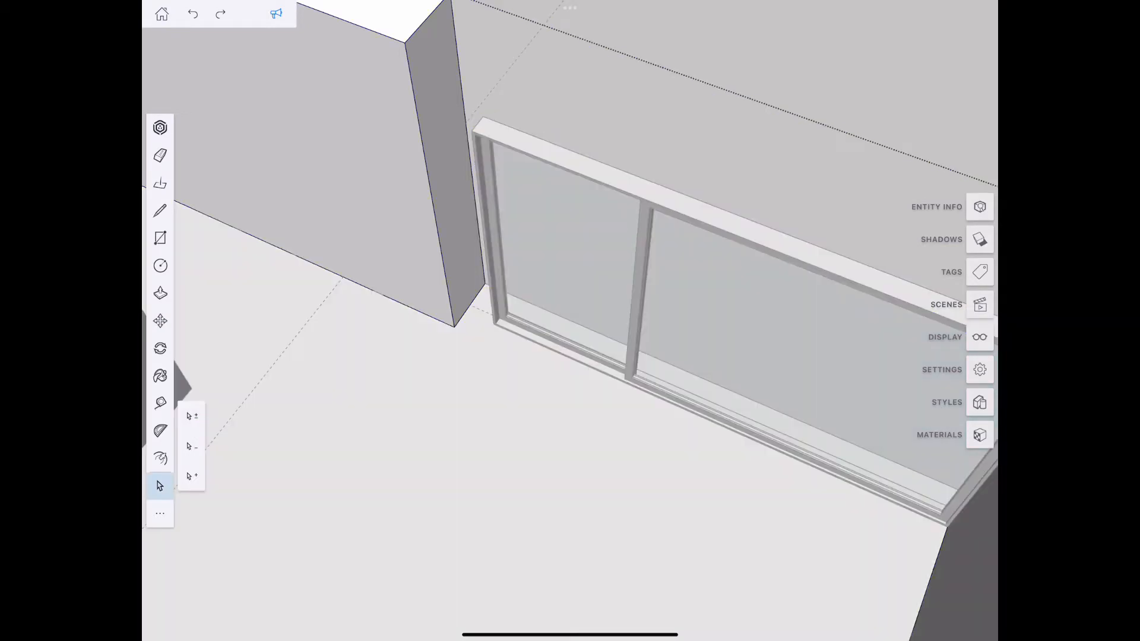
- Push/Pull the wall end face 1' 1" to the window frame and turn the roof tag back on
{"action": "left_click", "coordinate": [160, 292]}
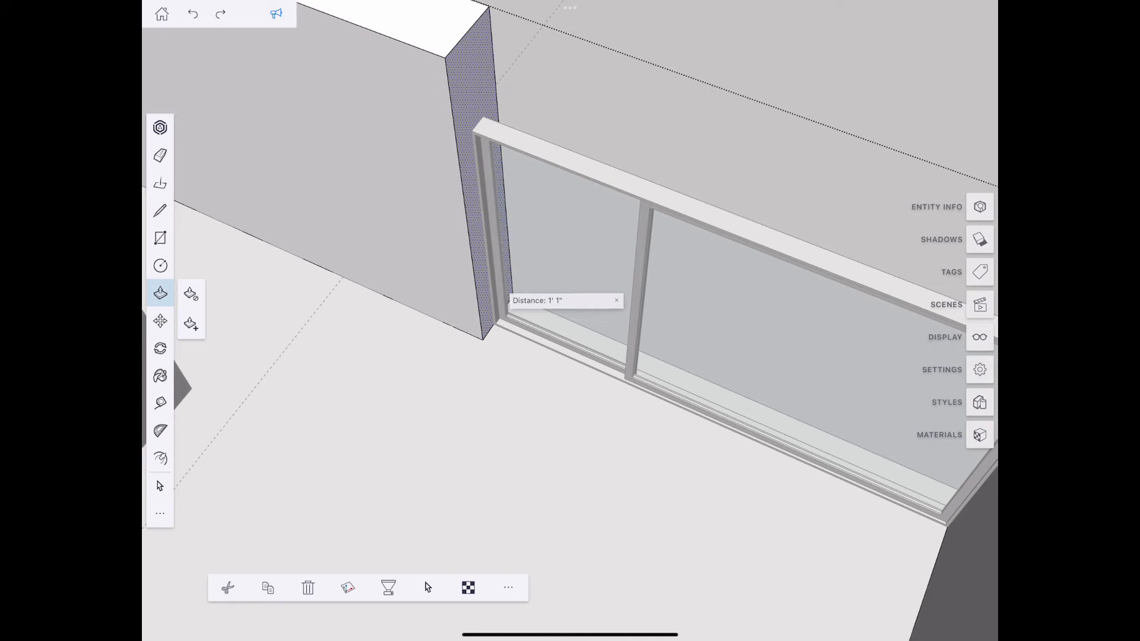
{"action": "left_click", "coordinate": [159, 486]}
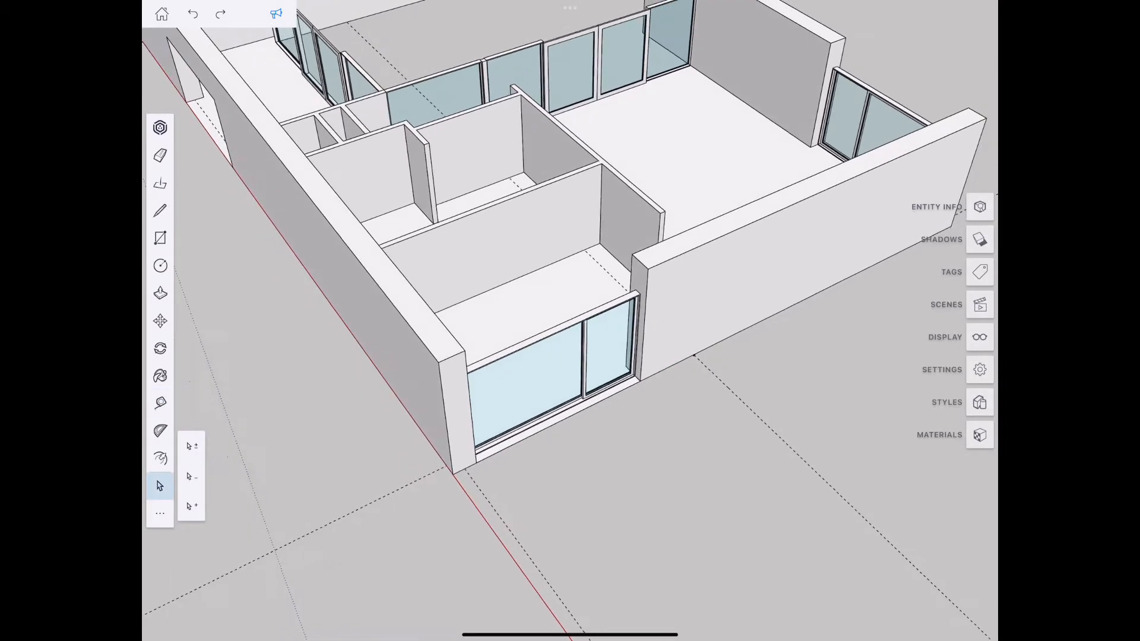
{"action": "left_click", "coordinate": [979, 271]}
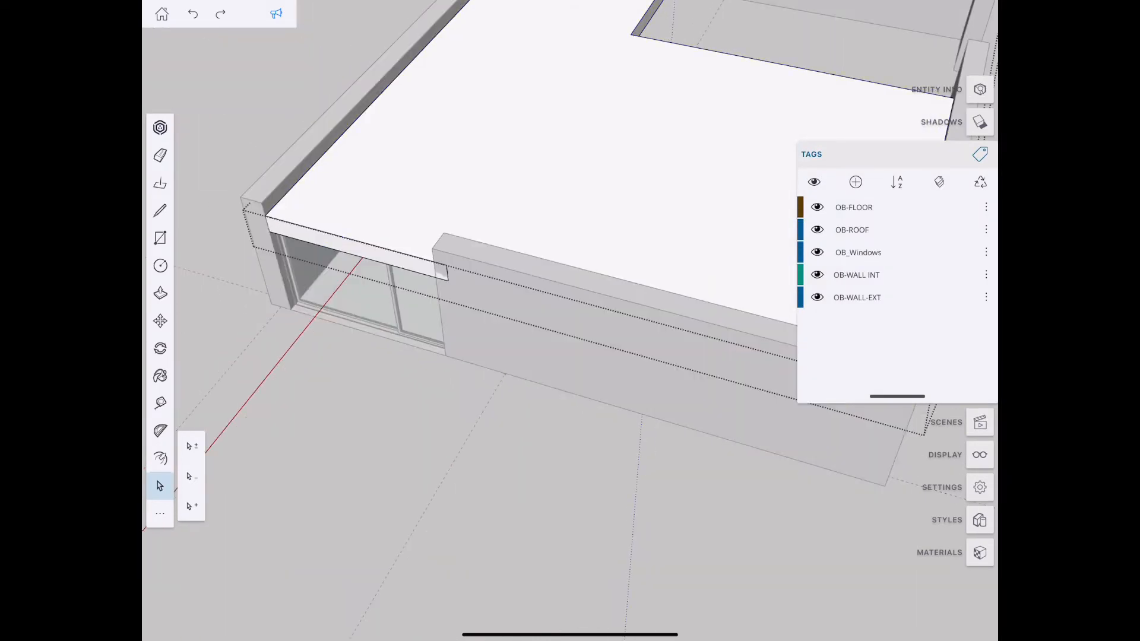
- Close the Tags panel to view the roofed house beside the scale figure
{"action": "left_click", "coordinate": [160, 293]}
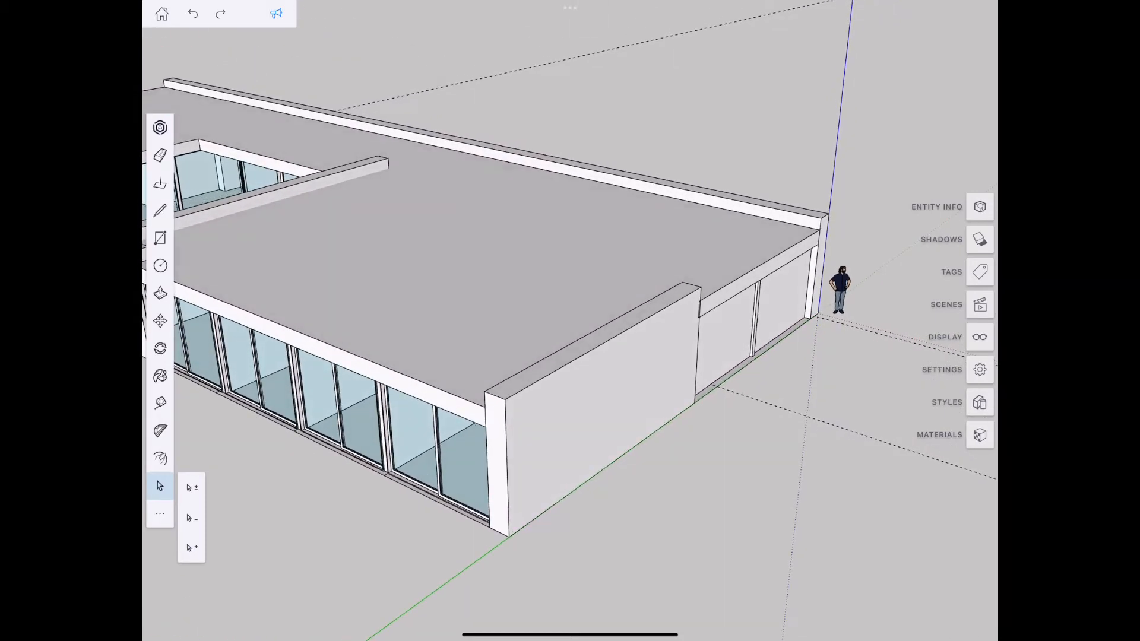
- Move a sliding window along the green axis into the recessed corner opening by the scale figure
{"action": "left_click", "coordinate": [418, 451]}
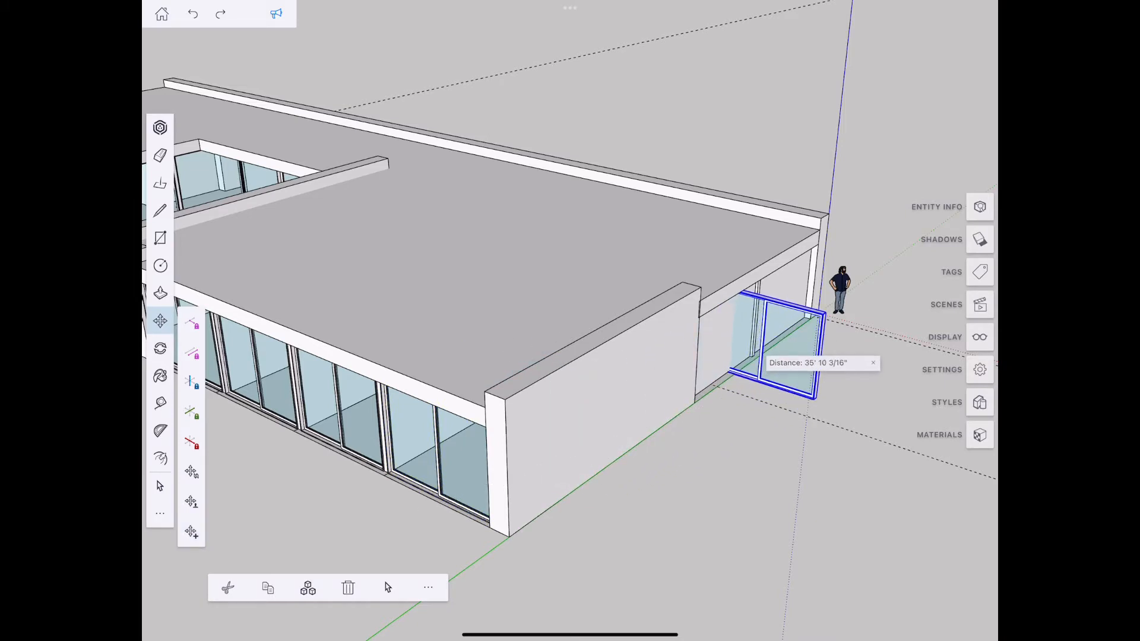
{"action": "left_click", "coordinate": [159, 347]}
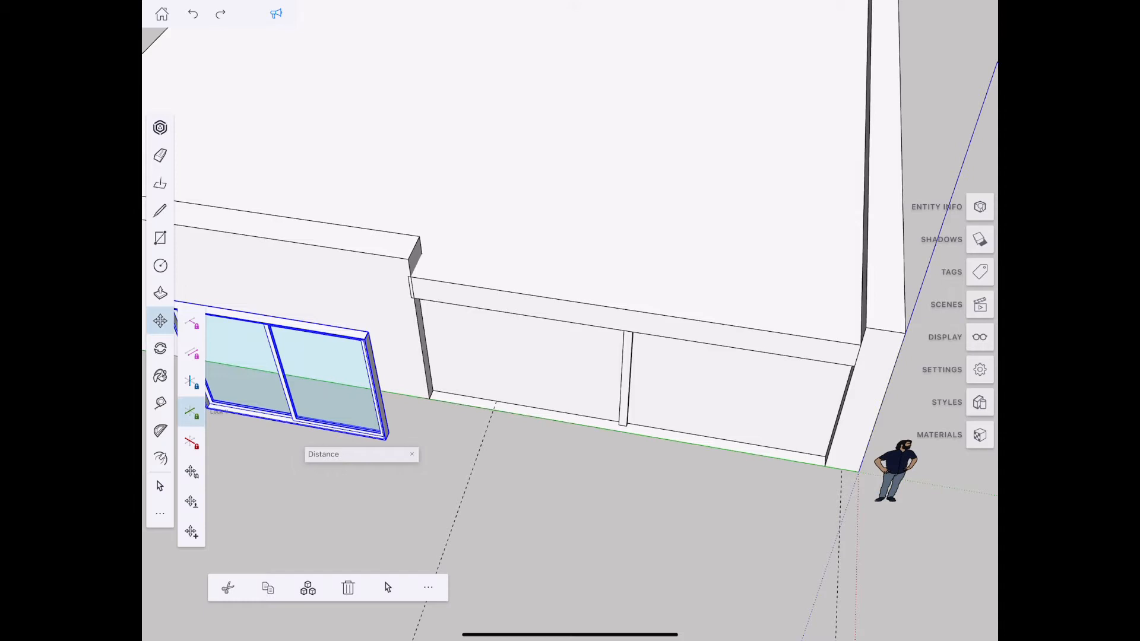
{"action": "left_click_drag", "start_coordinate": [291, 378], "coordinate": [726, 444]}
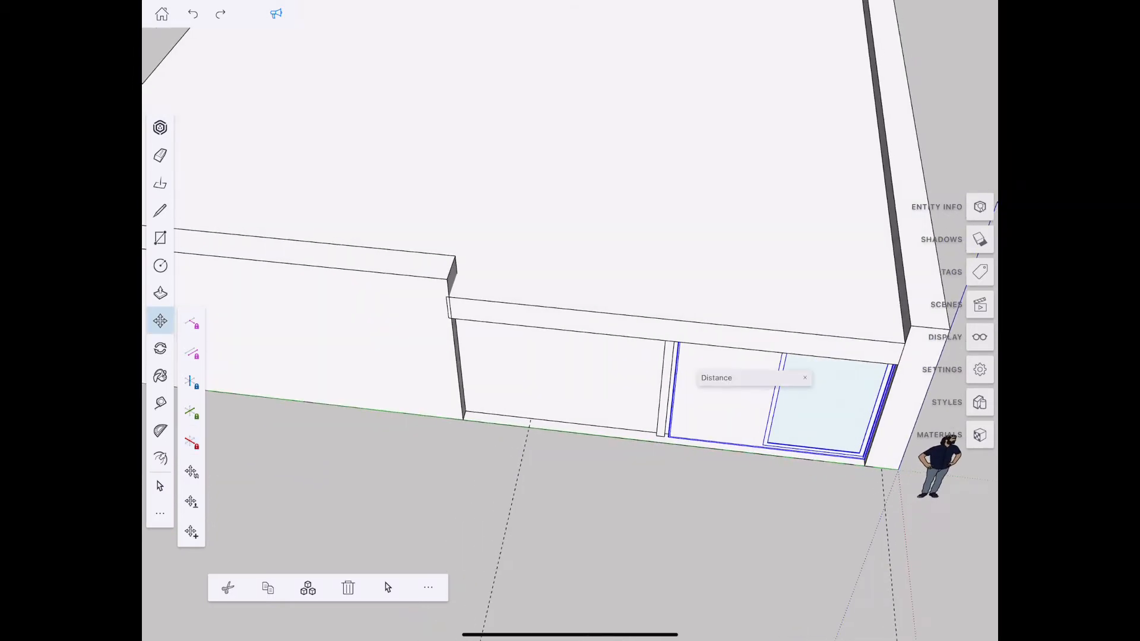
{"action": "left_click", "coordinate": [979, 271]}
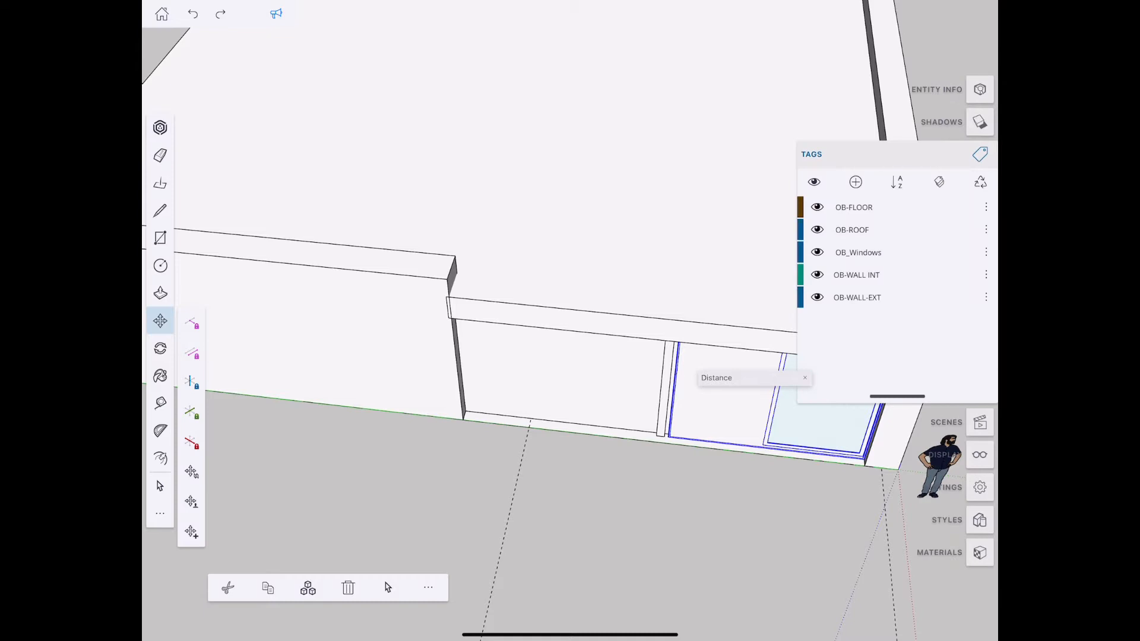
- Turn off the roof tag to reveal the relocated window in the end opening
{"action": "left_click", "coordinate": [816, 229]}
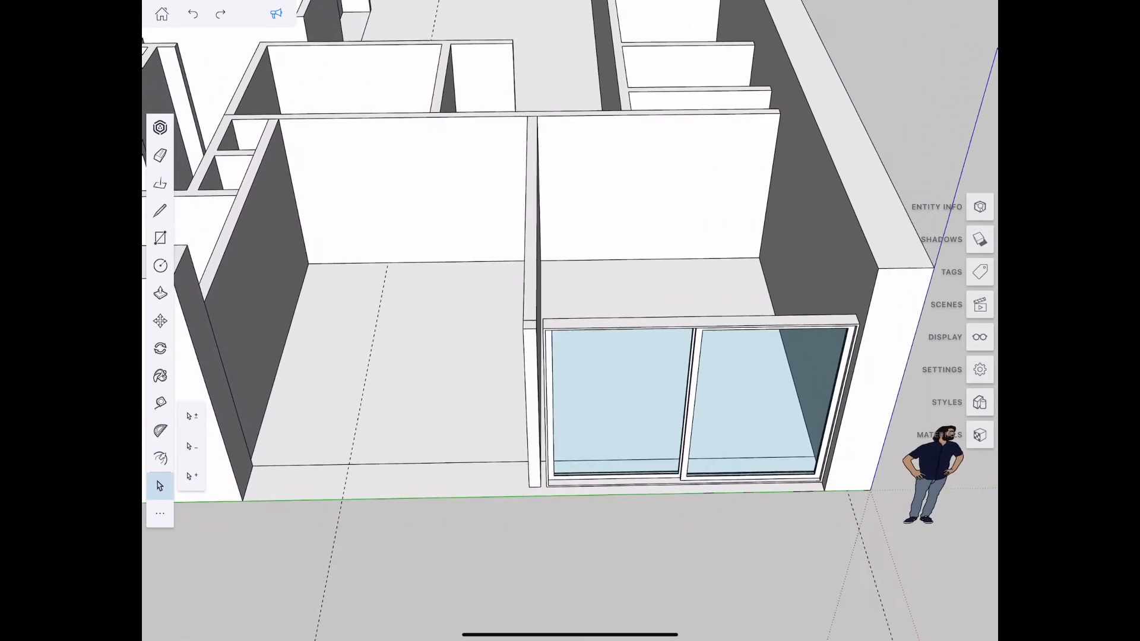
- Copy the placed sliding window into the neighbouring room's front opening
{"action": "left_click", "coordinate": [684, 404]}
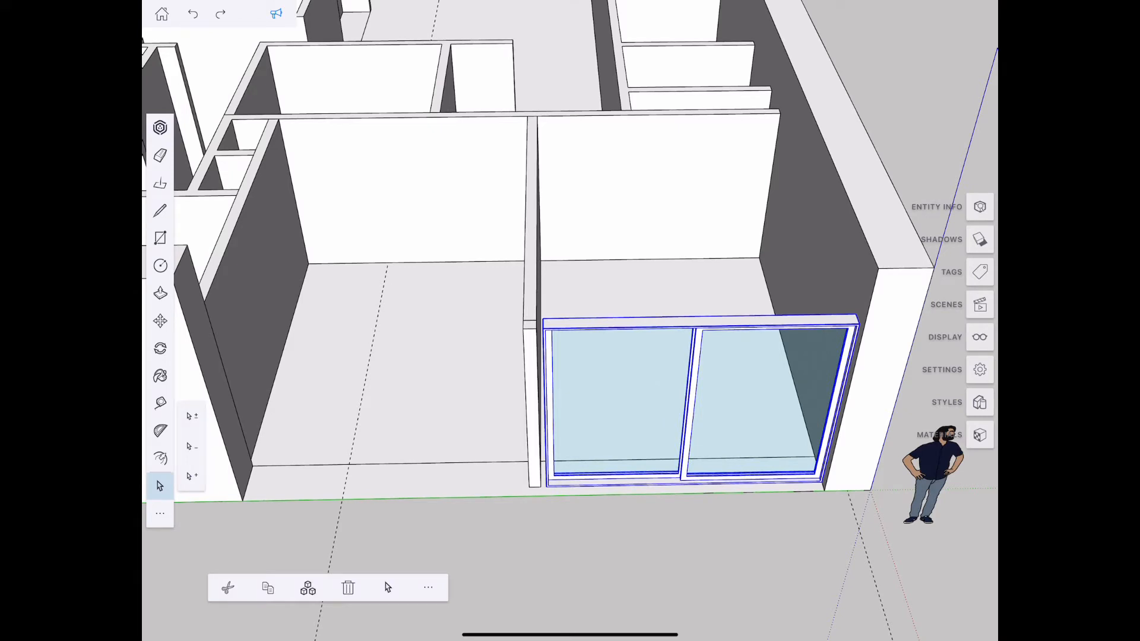
{"action": "left_click", "coordinate": [427, 587]}
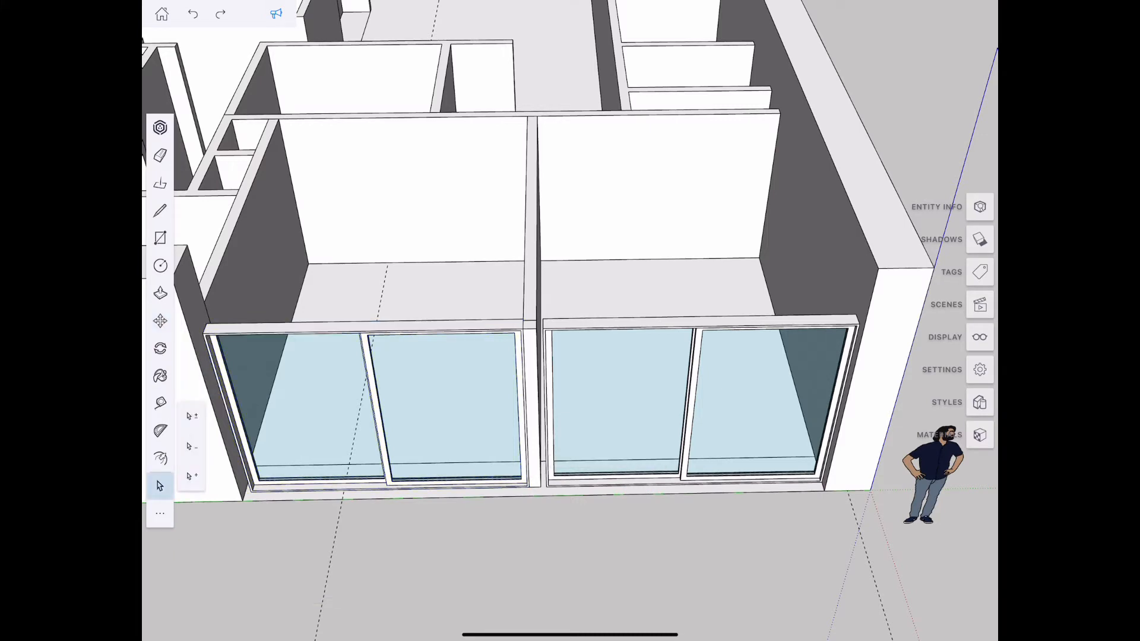
{"action": "left_click", "coordinate": [533, 218]}
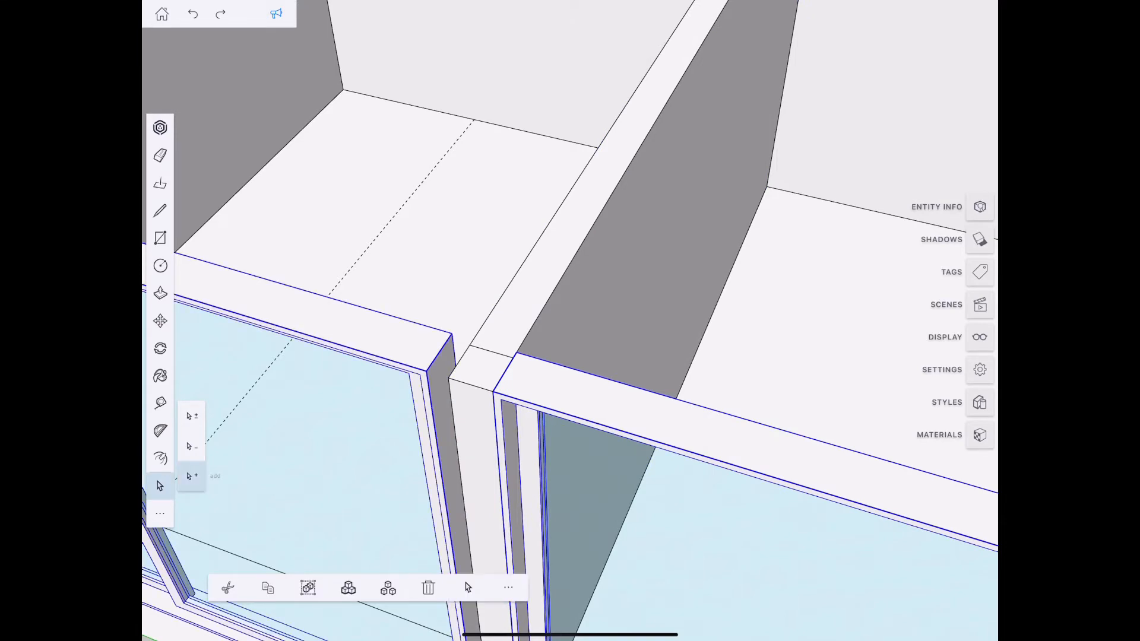
{"action": "left_click", "coordinate": [159, 320]}
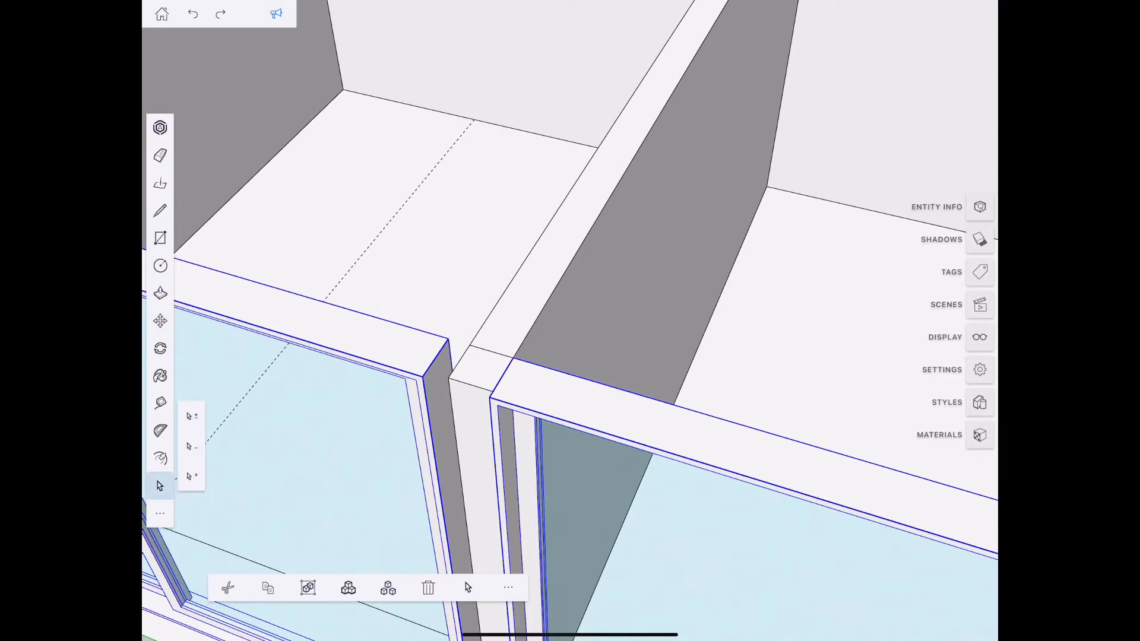
{"action": "left_click", "coordinate": [507, 587]}
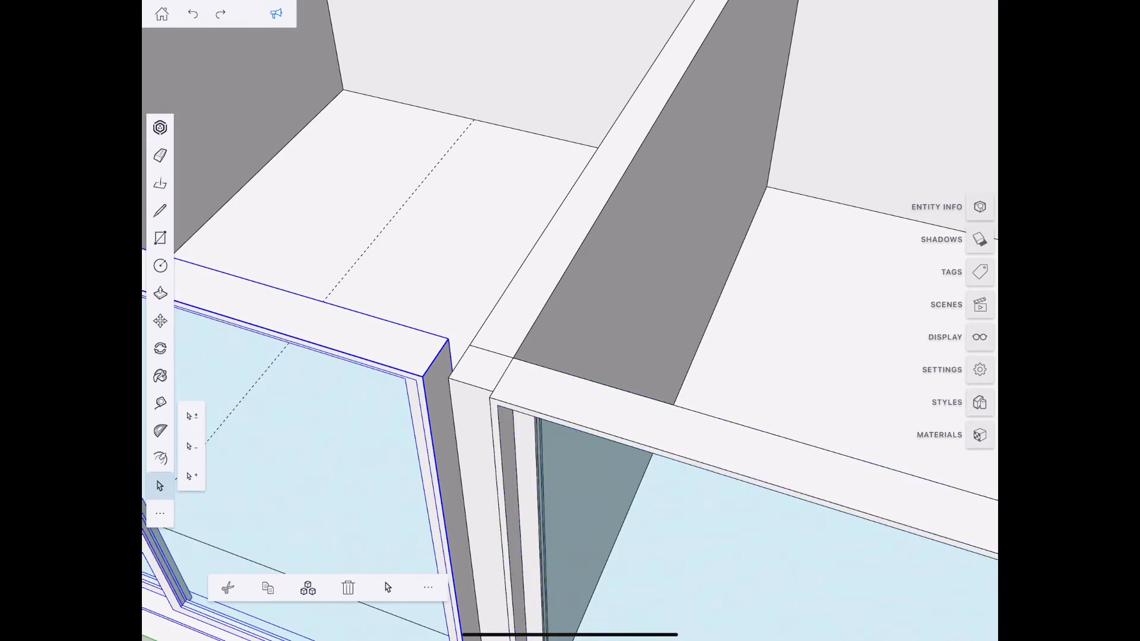
- Reposition the door frame and pull the wall's side return out 5 3/8"
{"action": "left_click", "coordinate": [159, 320]}
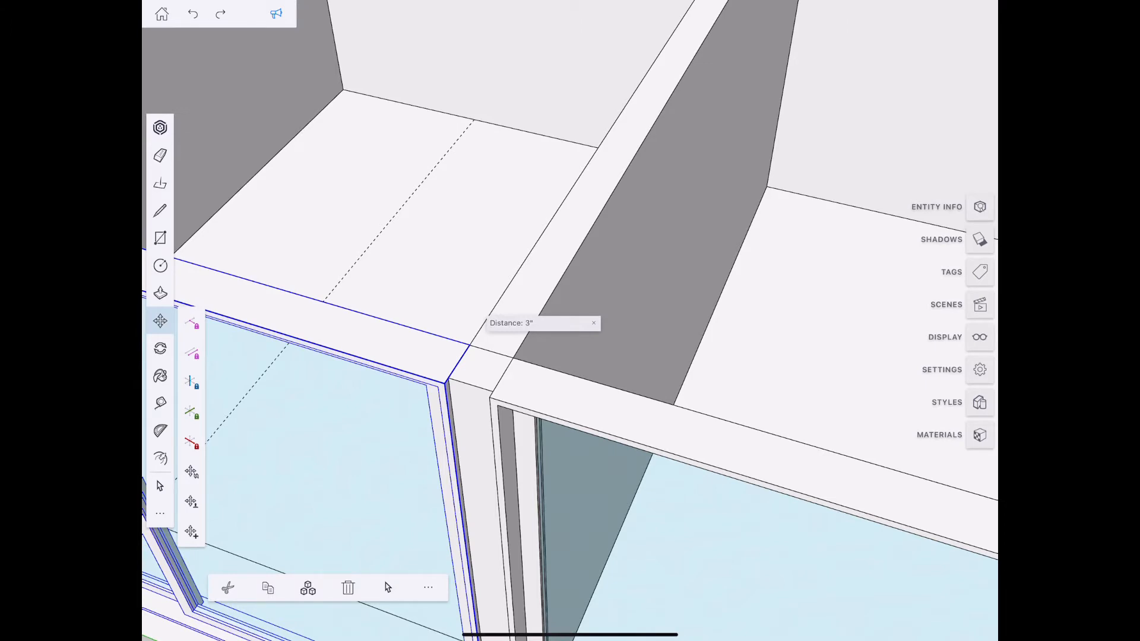
{"action": "left_click", "coordinate": [427, 587]}
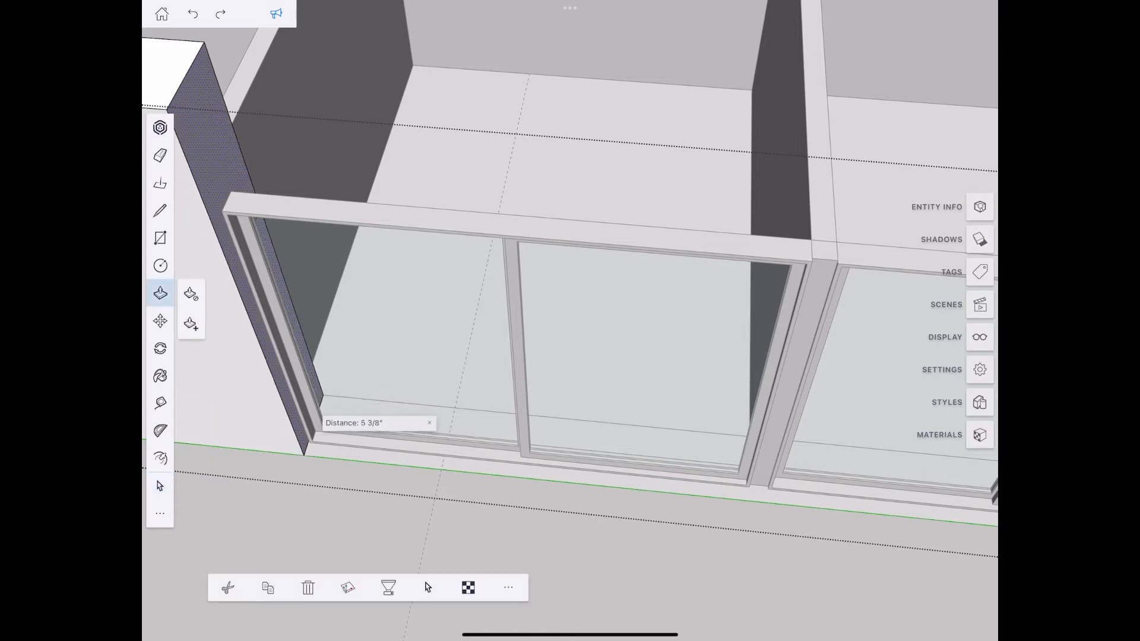
{"action": "left_click", "coordinate": [159, 485]}
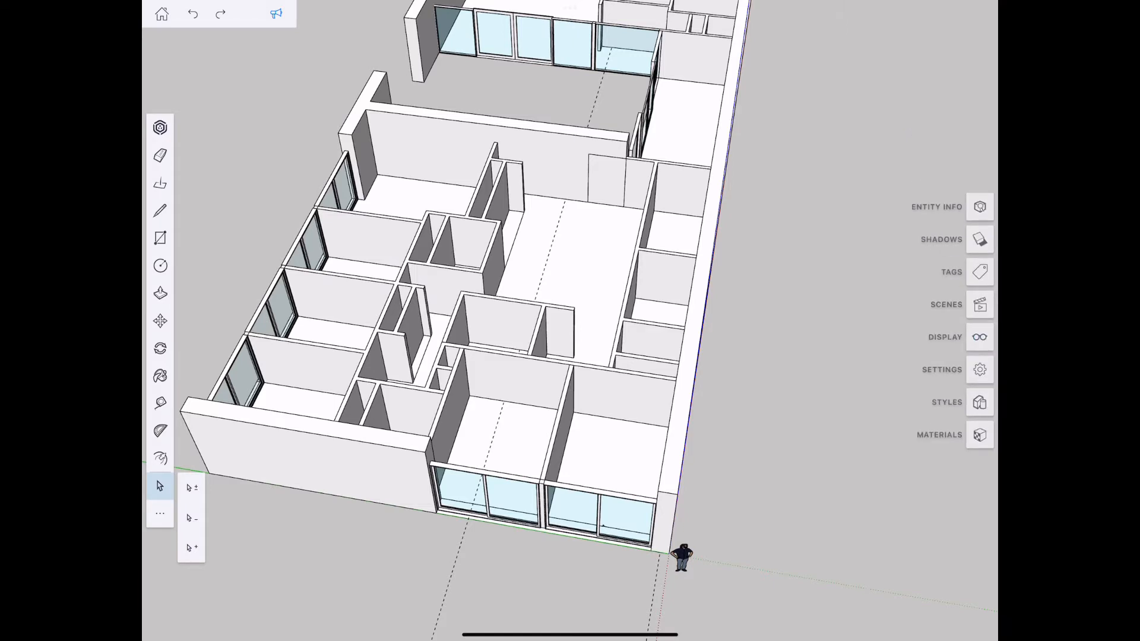
- Zoom out to the full roofless floor plan and pick the Tape Measure tool
{"action": "left_click", "coordinate": [979, 402]}
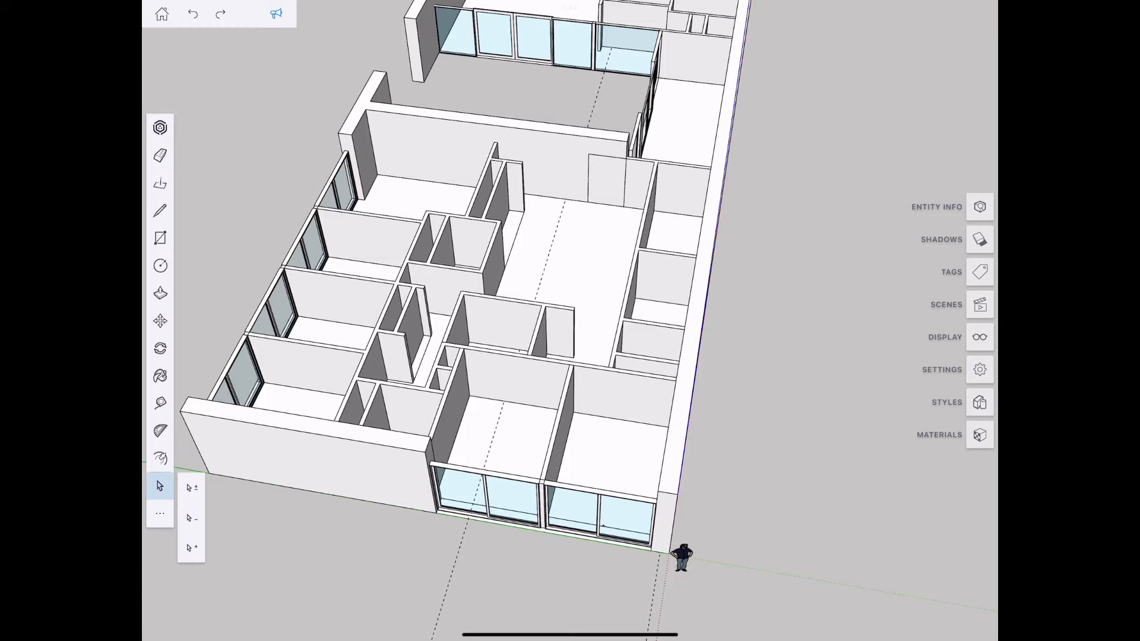
{"action": "left_click", "coordinate": [159, 403]}
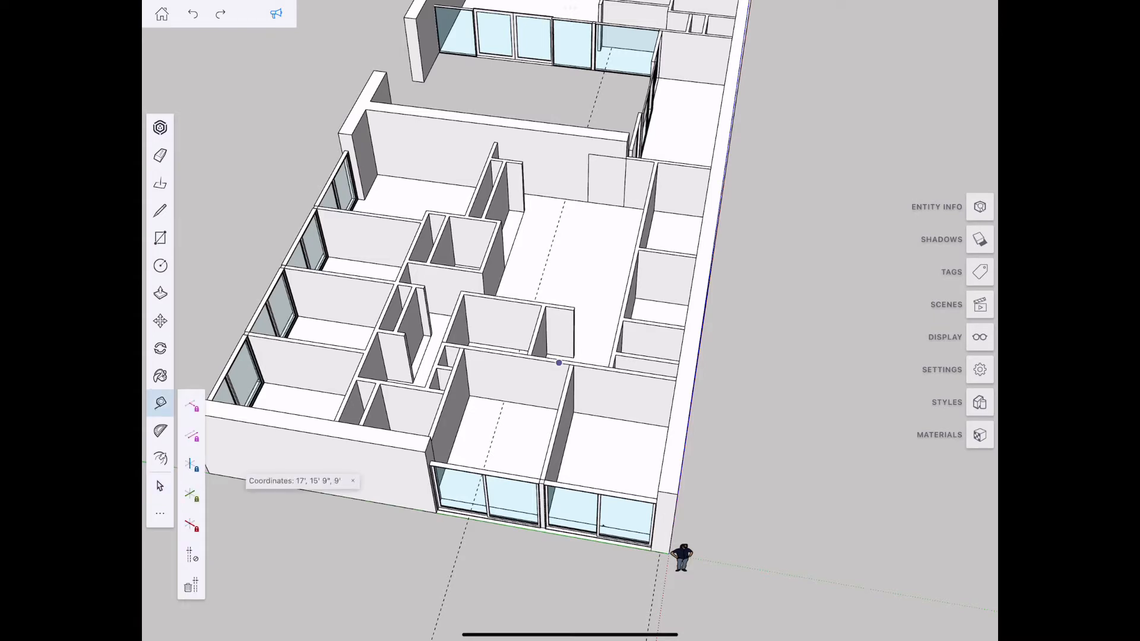
{"action": "mouse_move", "coordinate": [188, 554]}
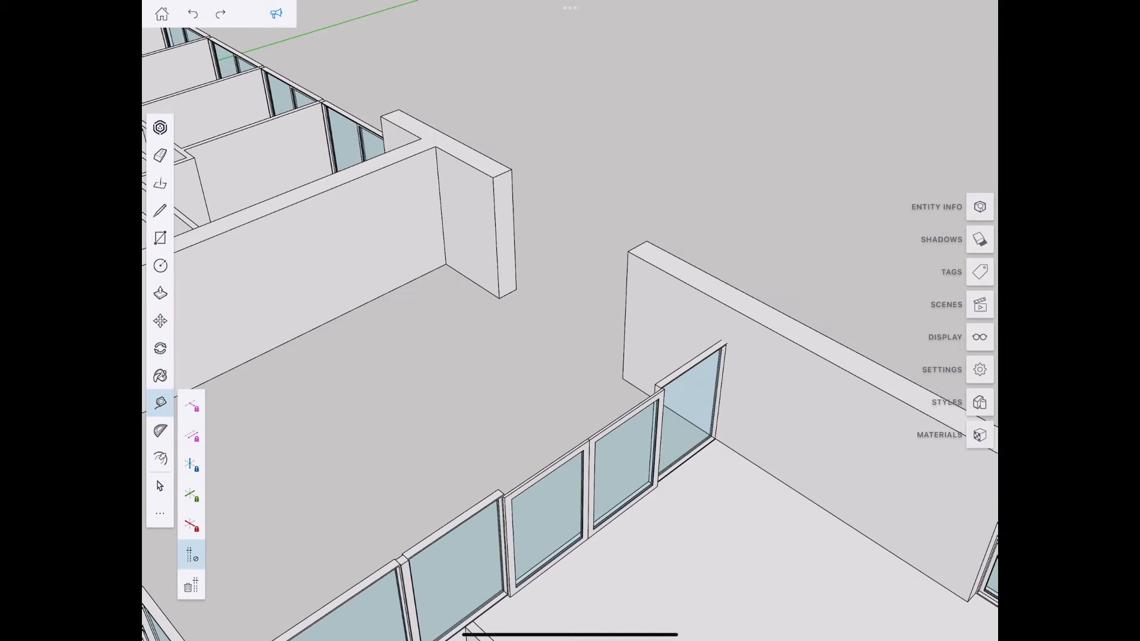
- Select the wall's end face and move a top-edge point vertically with Lock Z
{"action": "left_click", "coordinate": [159, 486]}
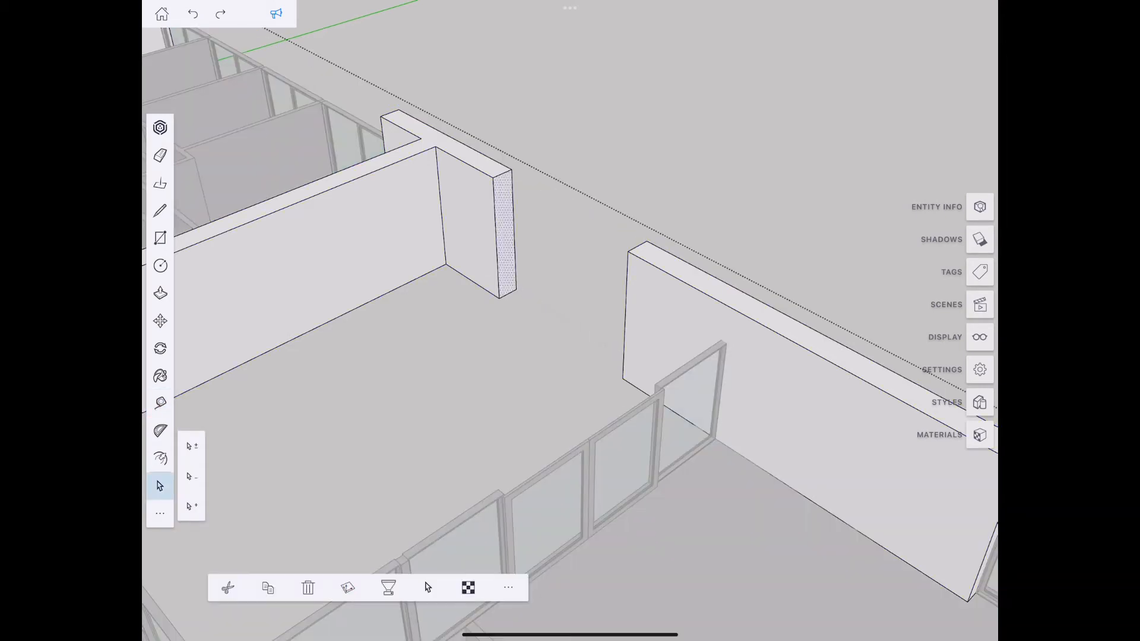
{"action": "left_click", "coordinate": [159, 320]}
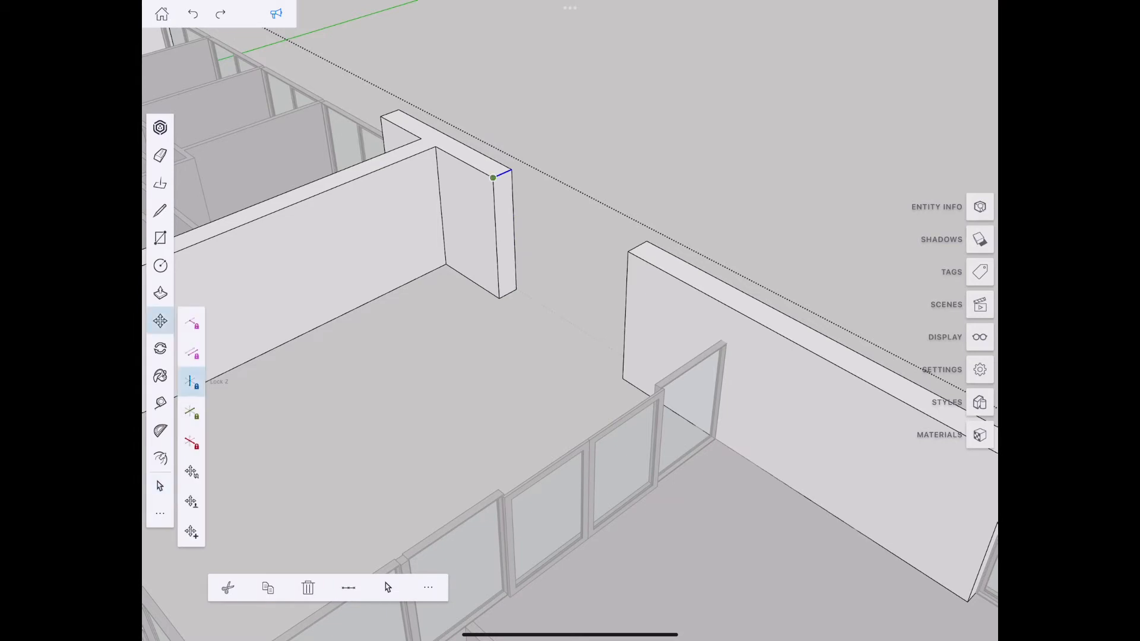
{"action": "left_click_drag", "start_coordinate": [492, 178], "coordinate": [493, 158]}
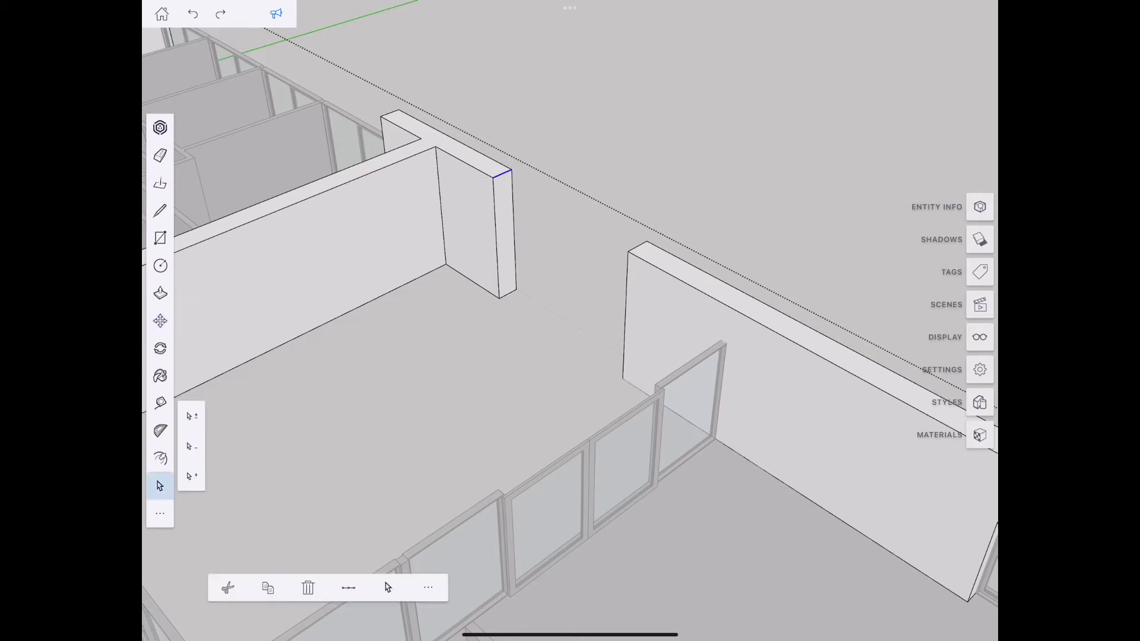
{"action": "left_click", "coordinate": [159, 321]}
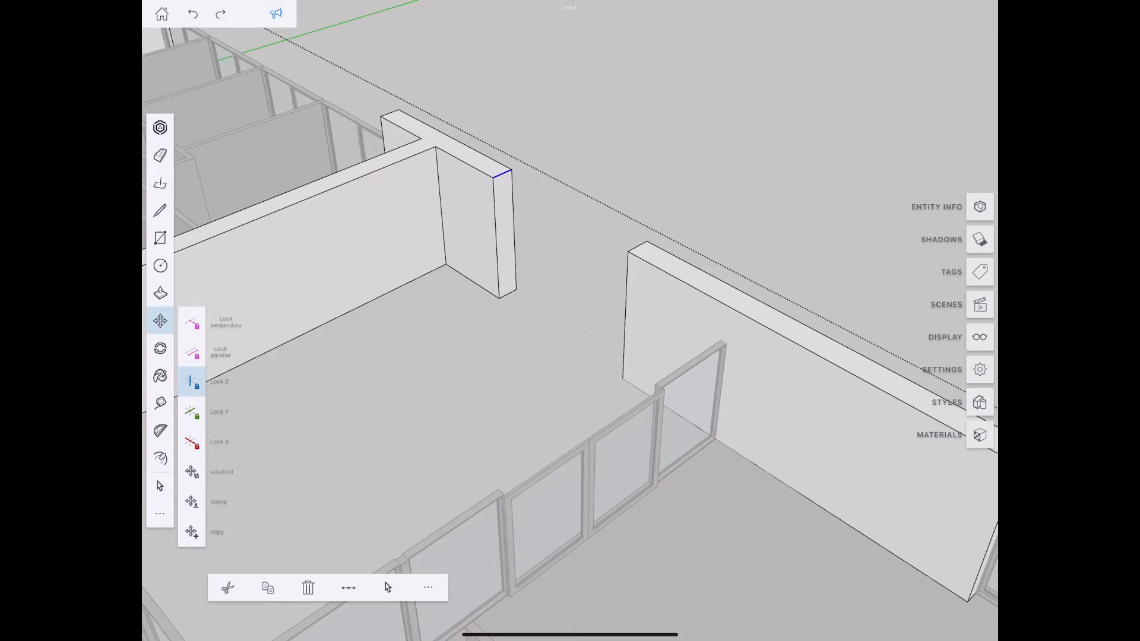
{"action": "left_click", "coordinate": [191, 532]}
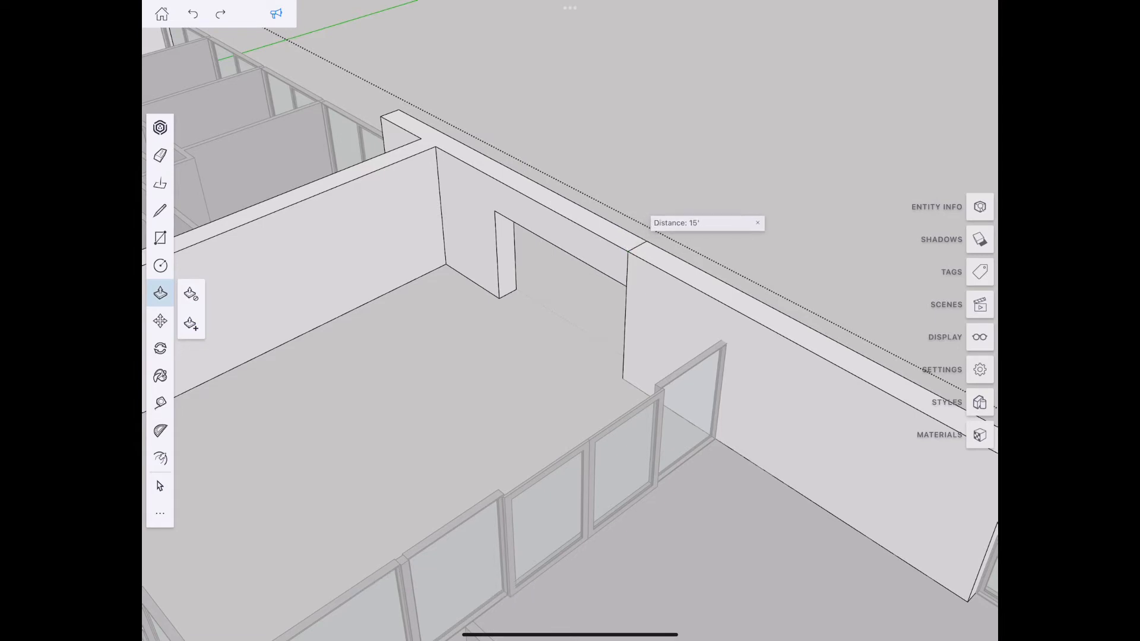
- Push the upper wall end face 15' across to the facing wall
{"action": "left_click", "coordinate": [159, 156]}
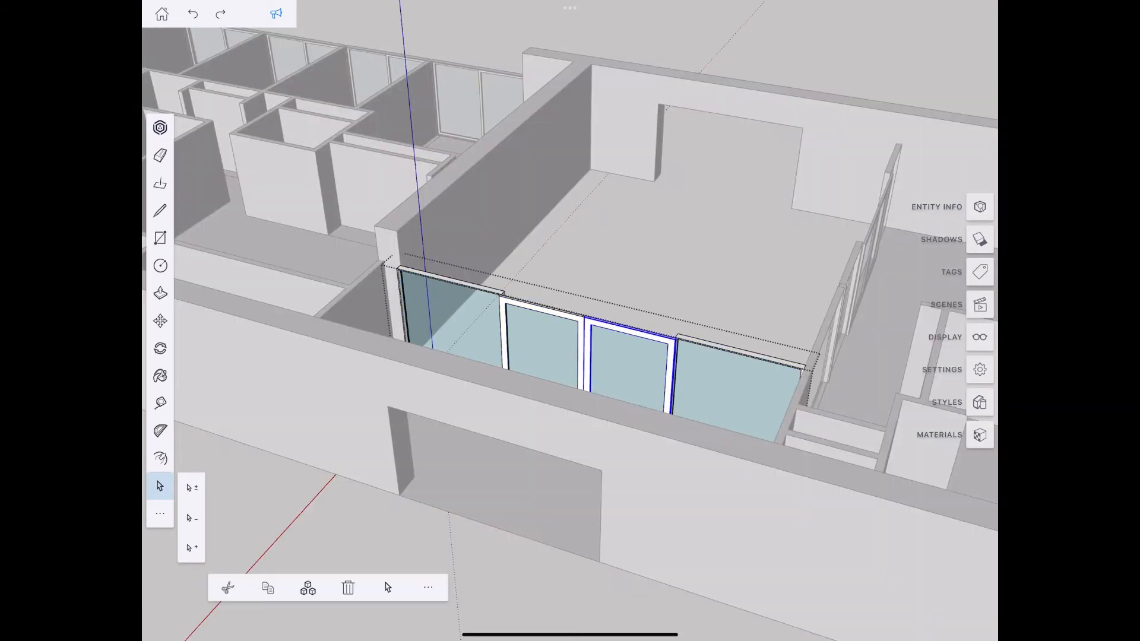
- Clear the selection and add both middle glass door panels to the selection
{"action": "left_click", "coordinate": [191, 548]}
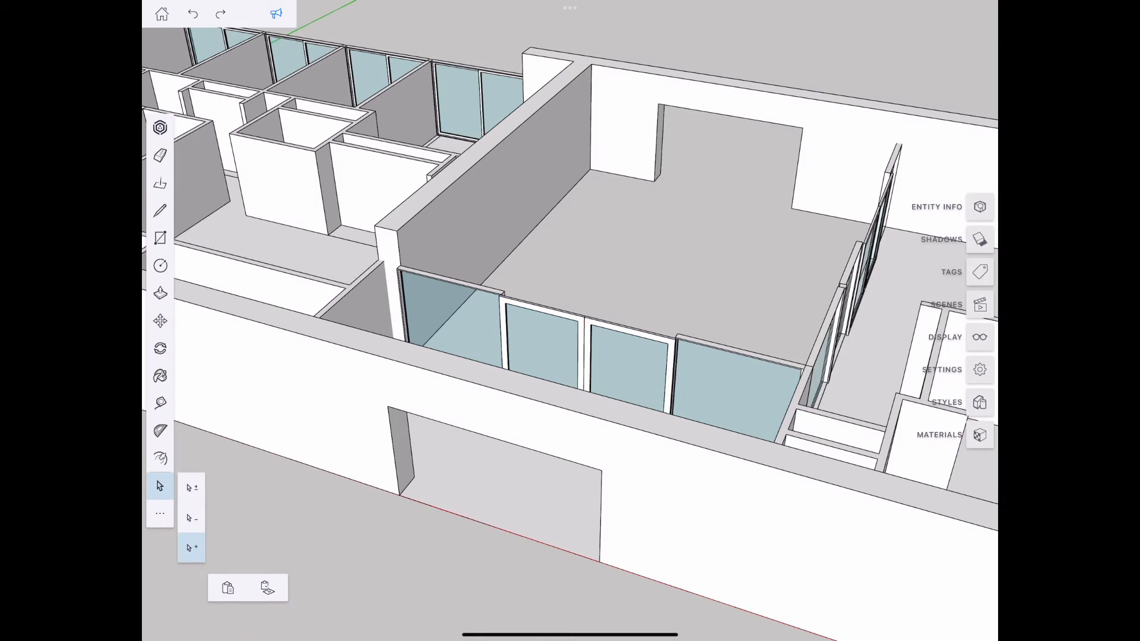
{"action": "left_click", "coordinate": [589, 356]}
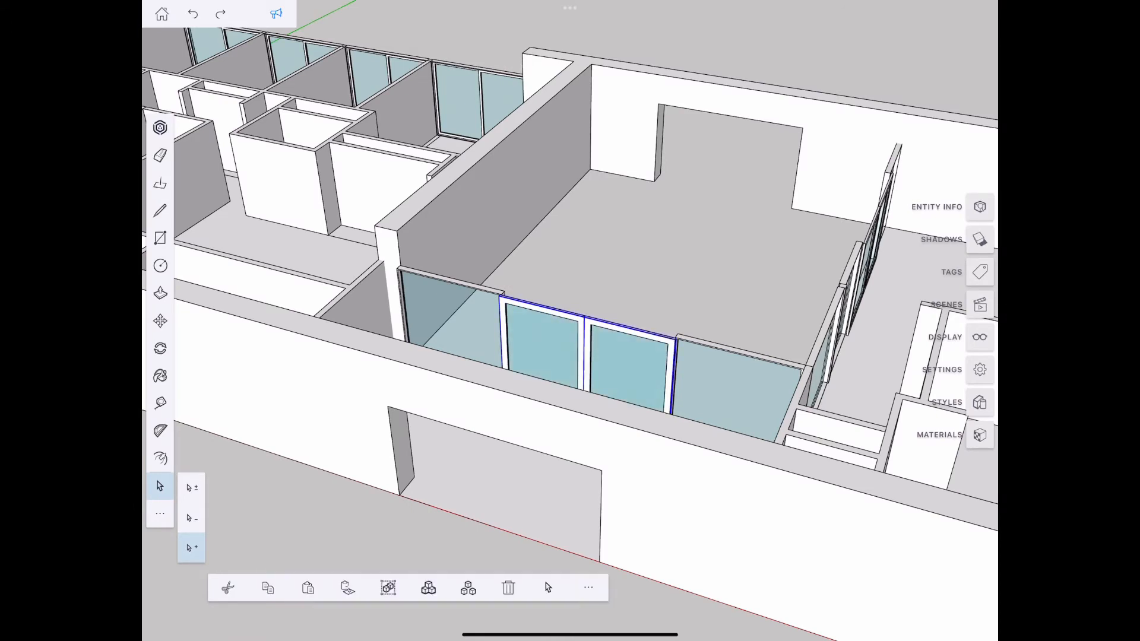
{"action": "left_click", "coordinate": [159, 321]}
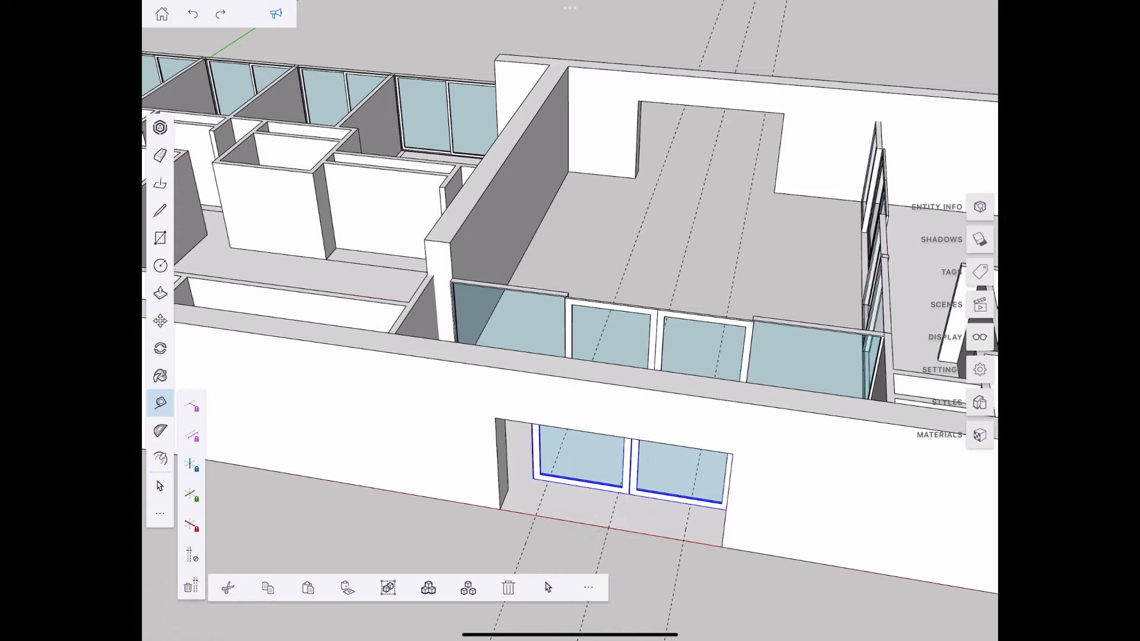
- Return to Select, clear the selection, and select the double door in the front opening
{"action": "left_click", "coordinate": [159, 155]}
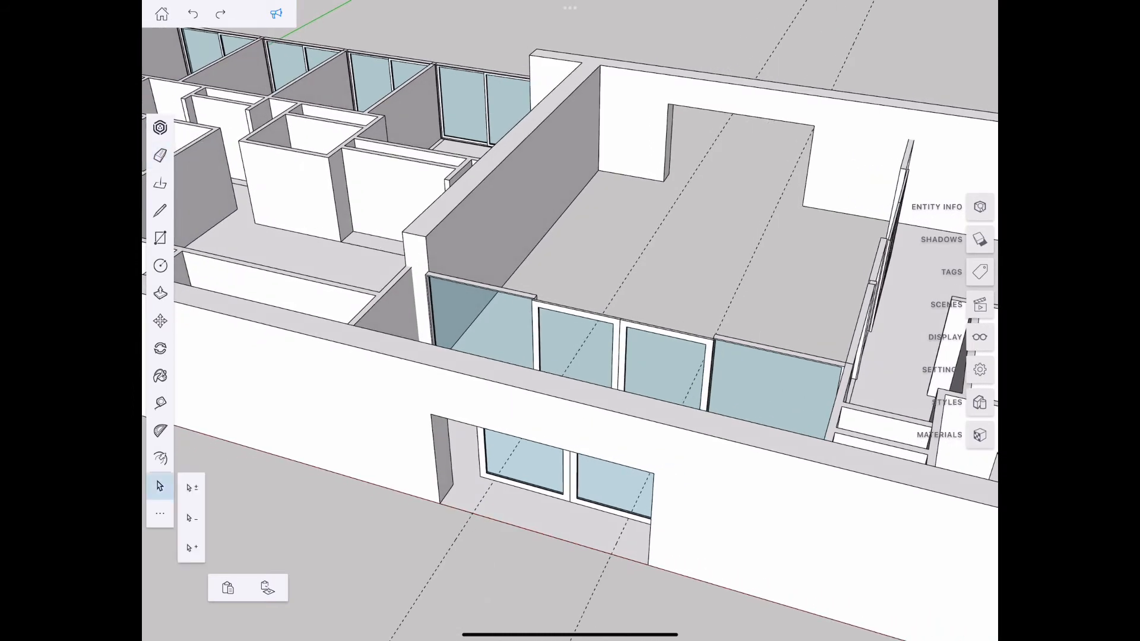
{"action": "left_click", "coordinate": [507, 587]}
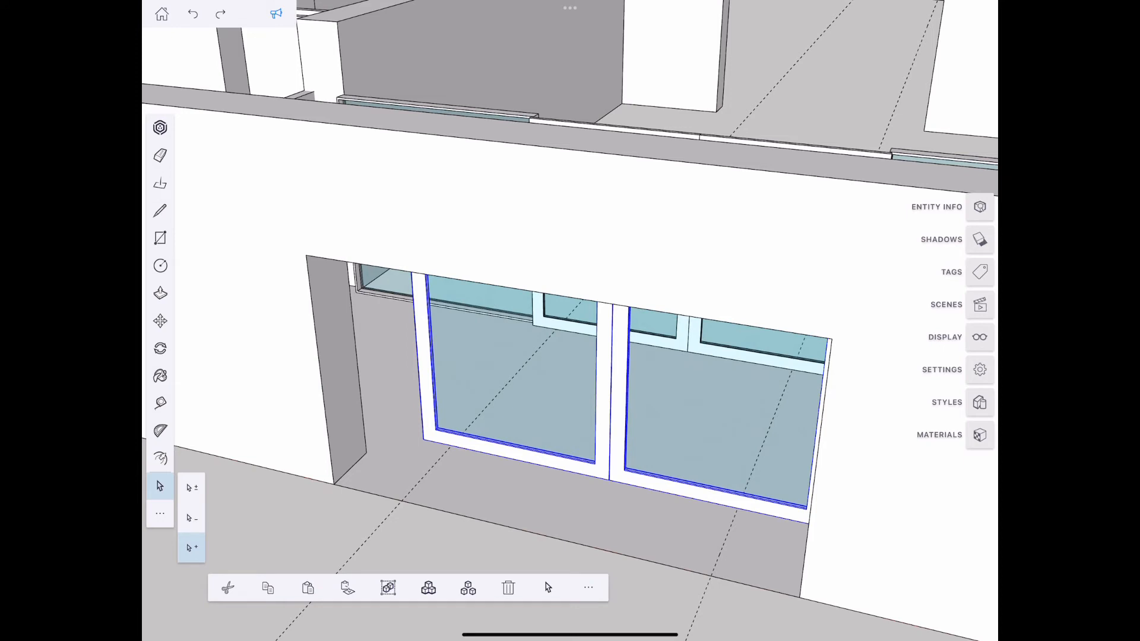
{"action": "left_click", "coordinate": [588, 587]}
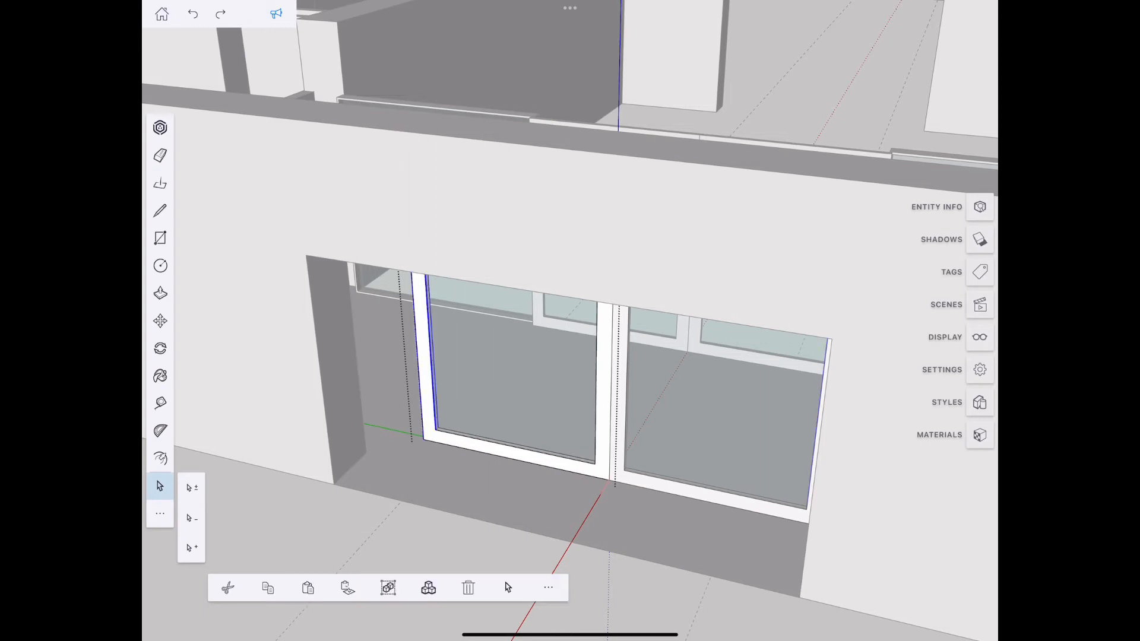
- Move the double door by its corner into the opening, then deselect it
{"action": "left_click", "coordinate": [159, 321]}
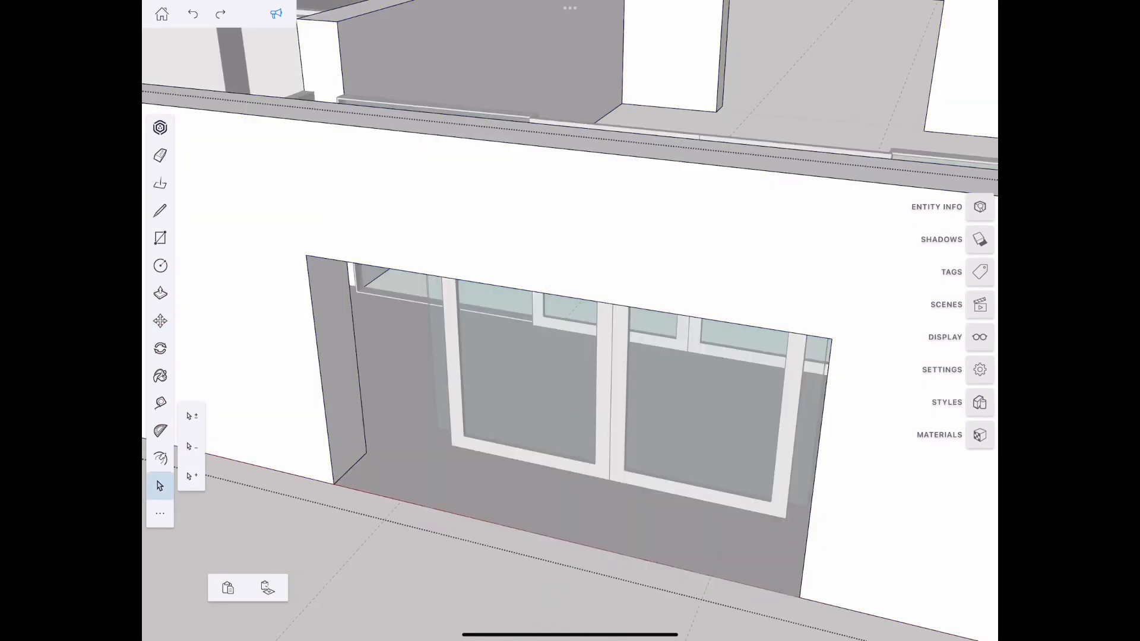
{"action": "left_click", "coordinate": [160, 293]}
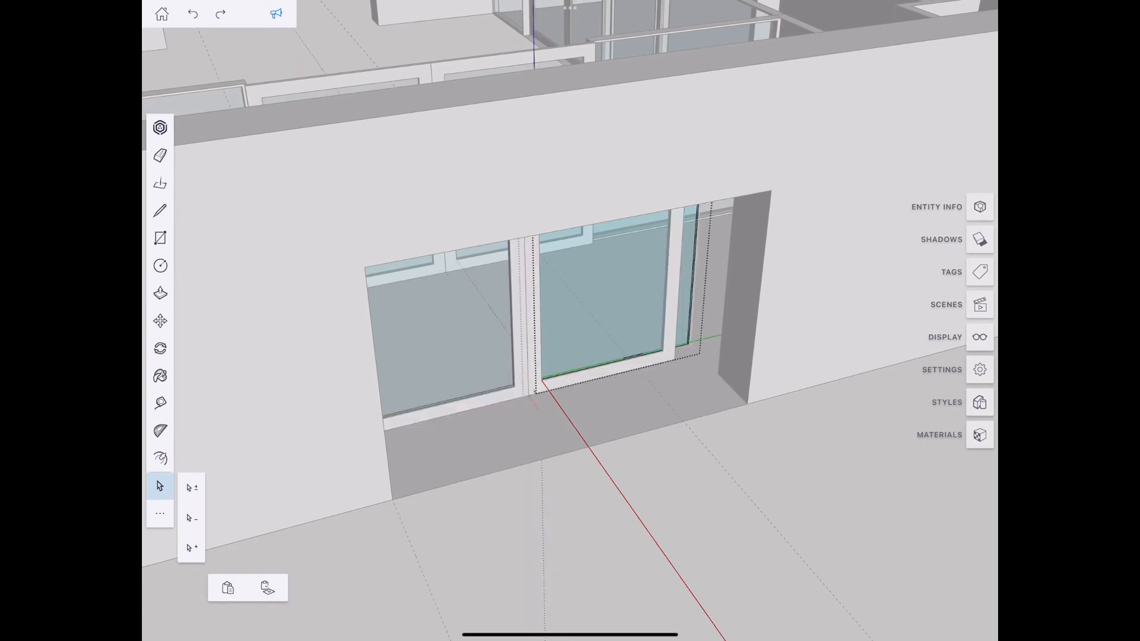
- Align the double door along the red axis within the wall opening
{"action": "left_click", "coordinate": [694, 276]}
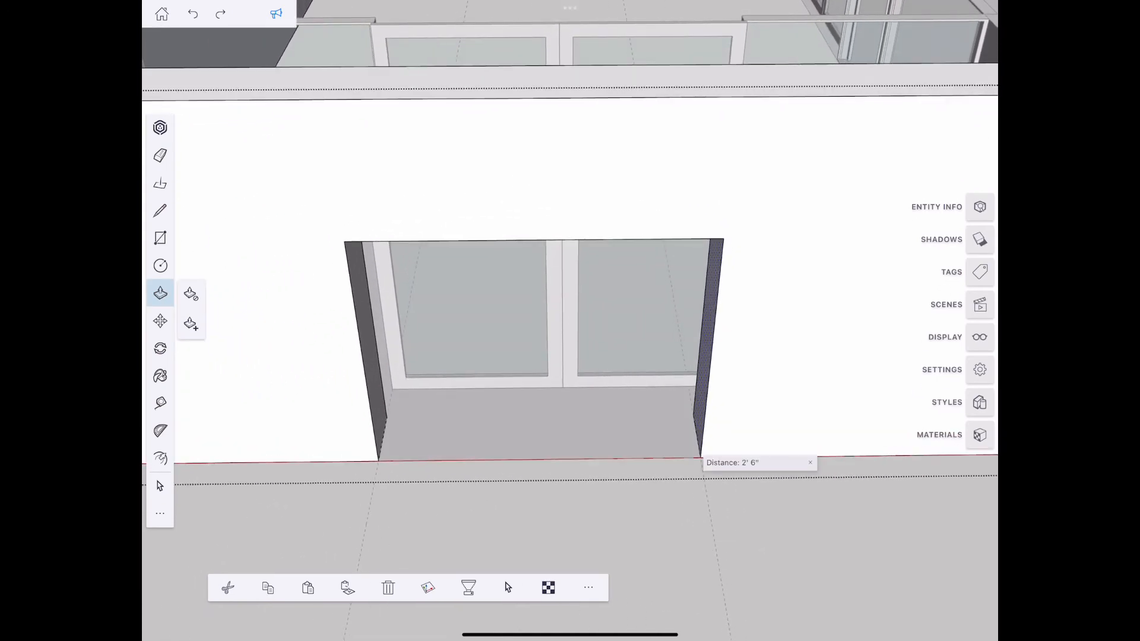
- Enter a 60 length and place the guide at the double door opening
{"action": "left_click", "coordinate": [159, 485]}
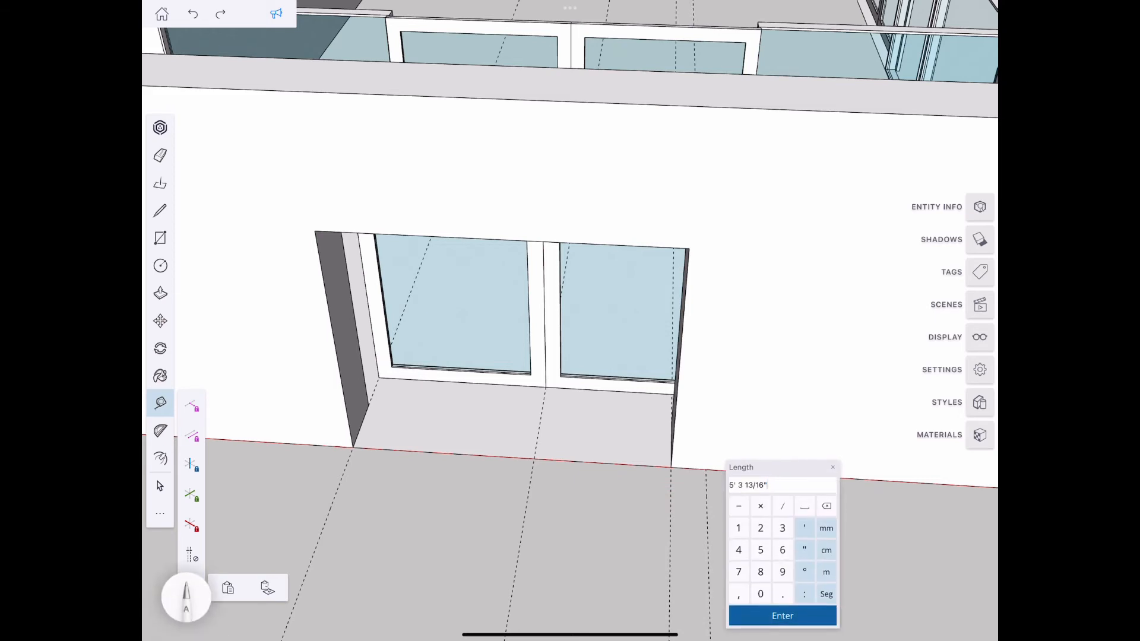
{"action": "type", "text": "6"}
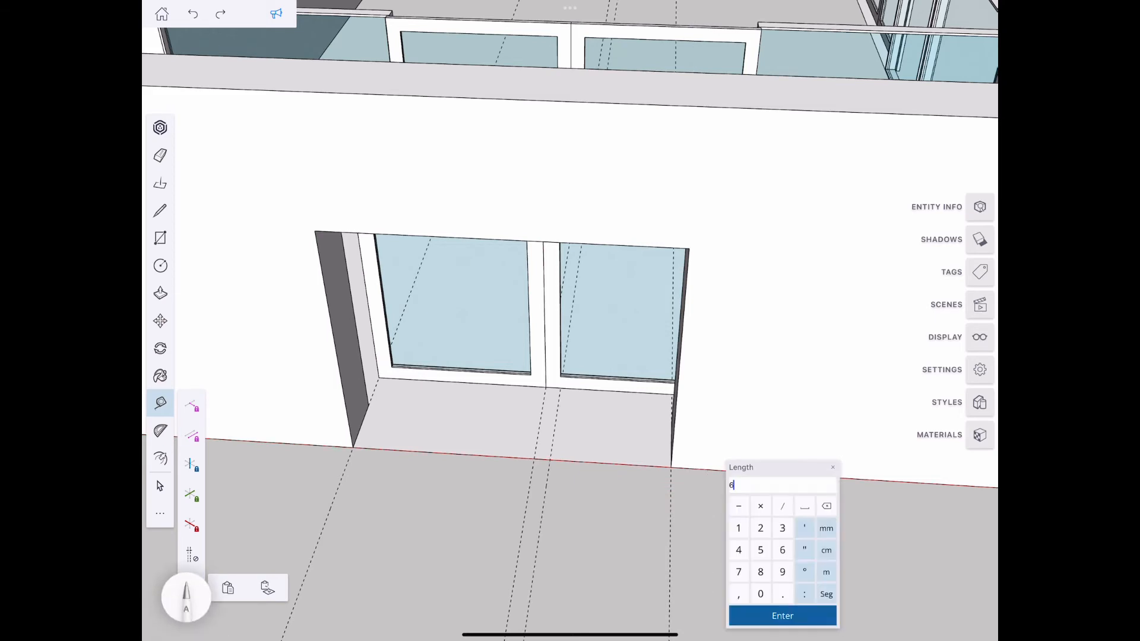
{"action": "type", "text": "0"}
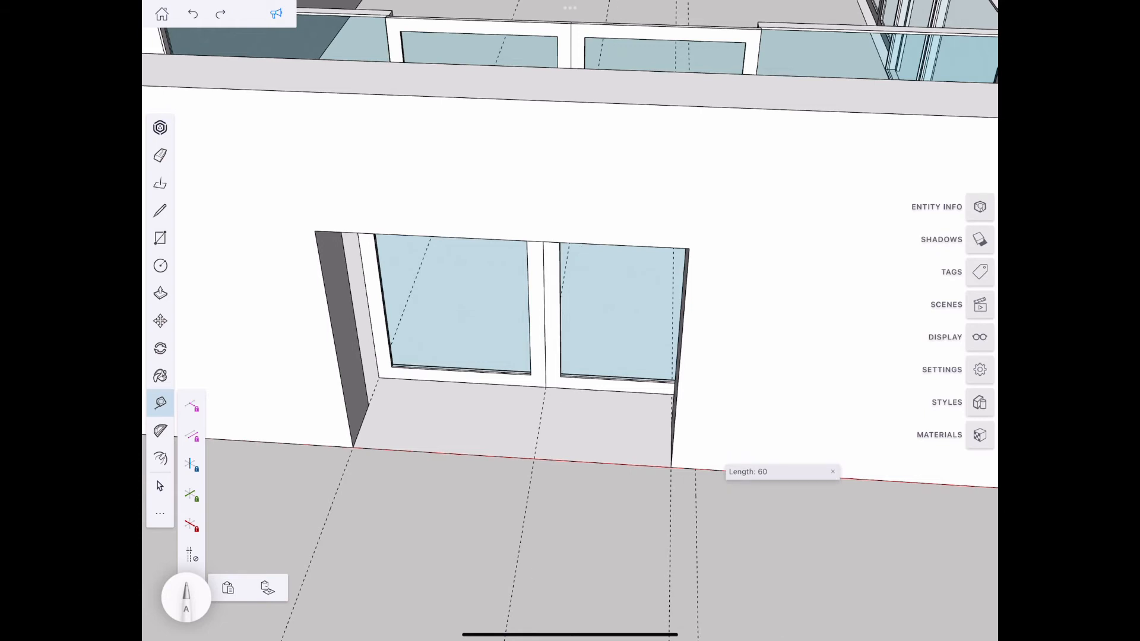
{"action": "left_click", "coordinate": [159, 155]}
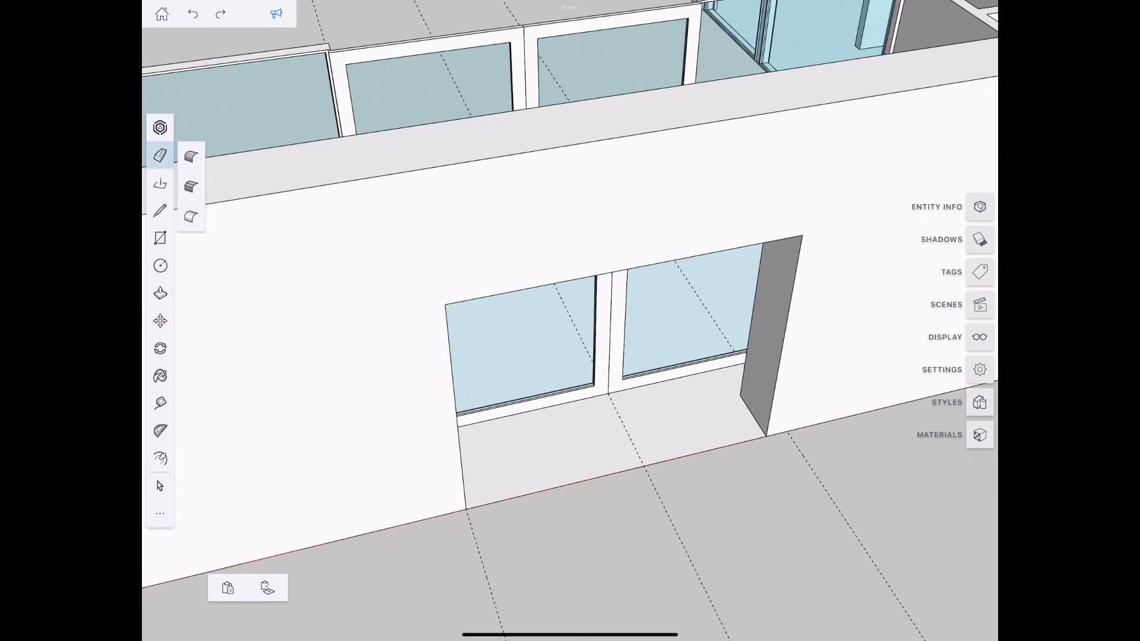
- Switch to Select and pick the double entry door component
{"action": "left_click", "coordinate": [160, 293]}
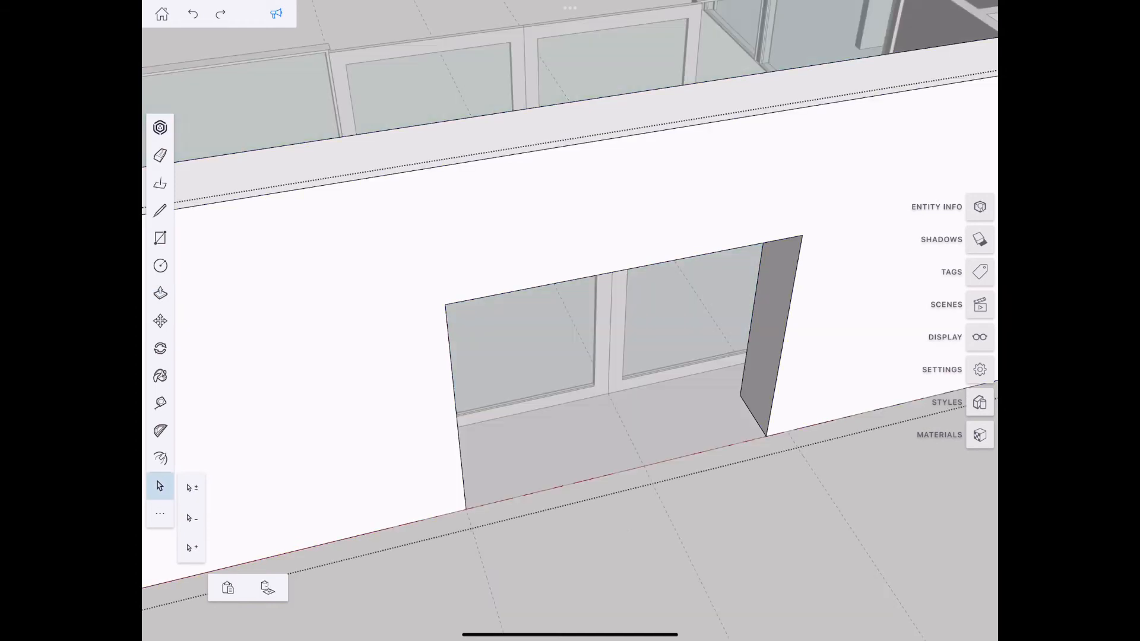
{"action": "left_click", "coordinate": [159, 293]}
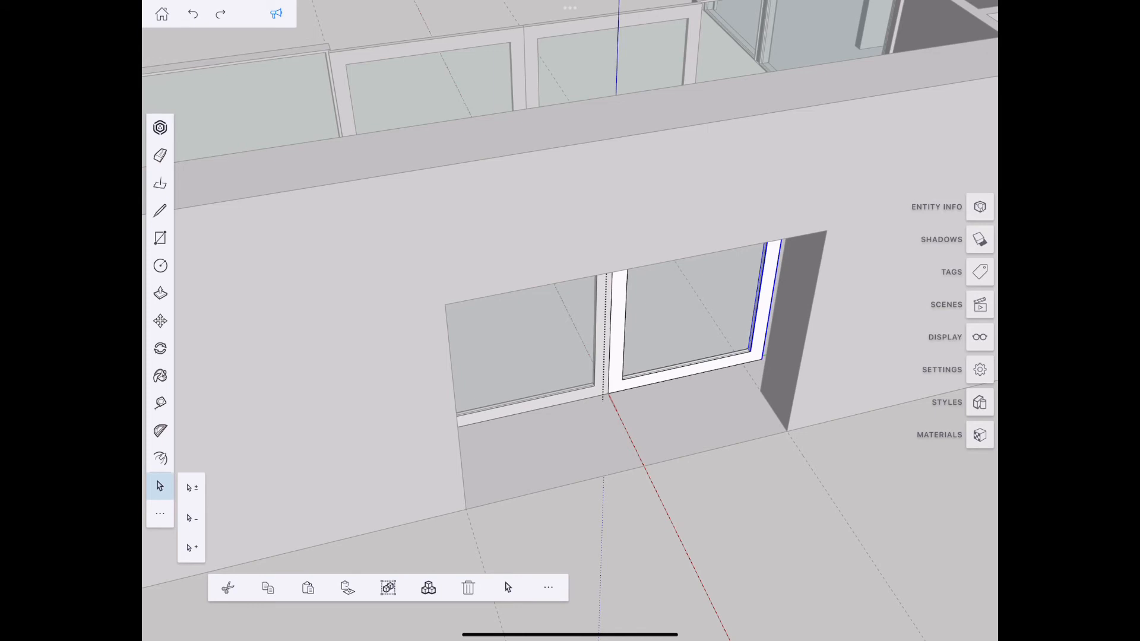
{"action": "left_click", "coordinate": [160, 321]}
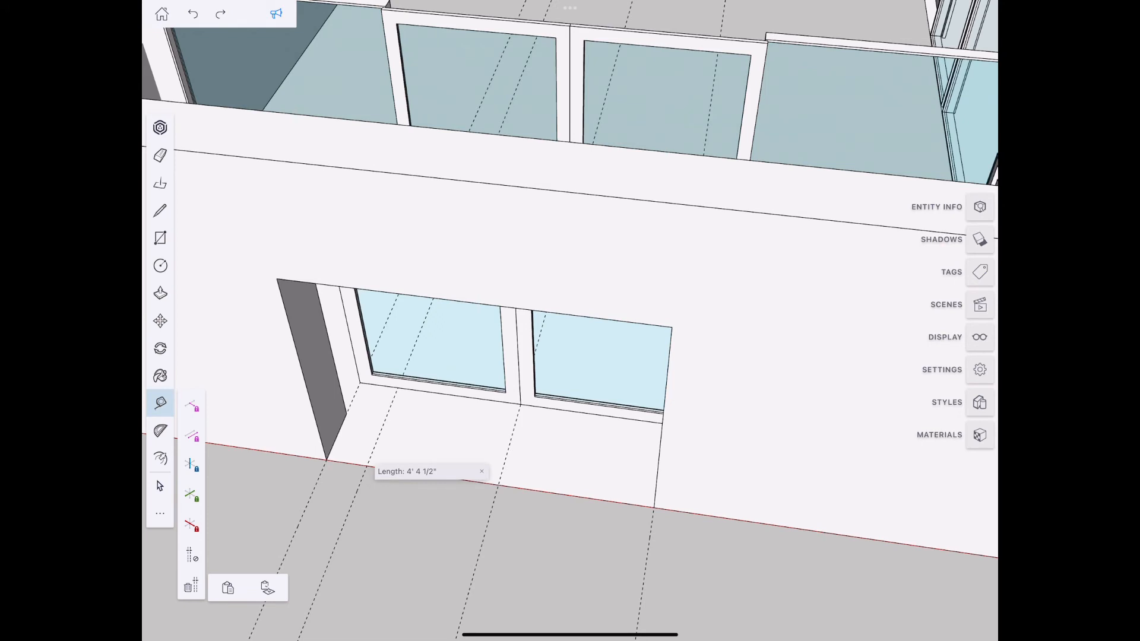
- Place a guide line 60 from the portal wall edge
{"action": "type", "text": "60"}
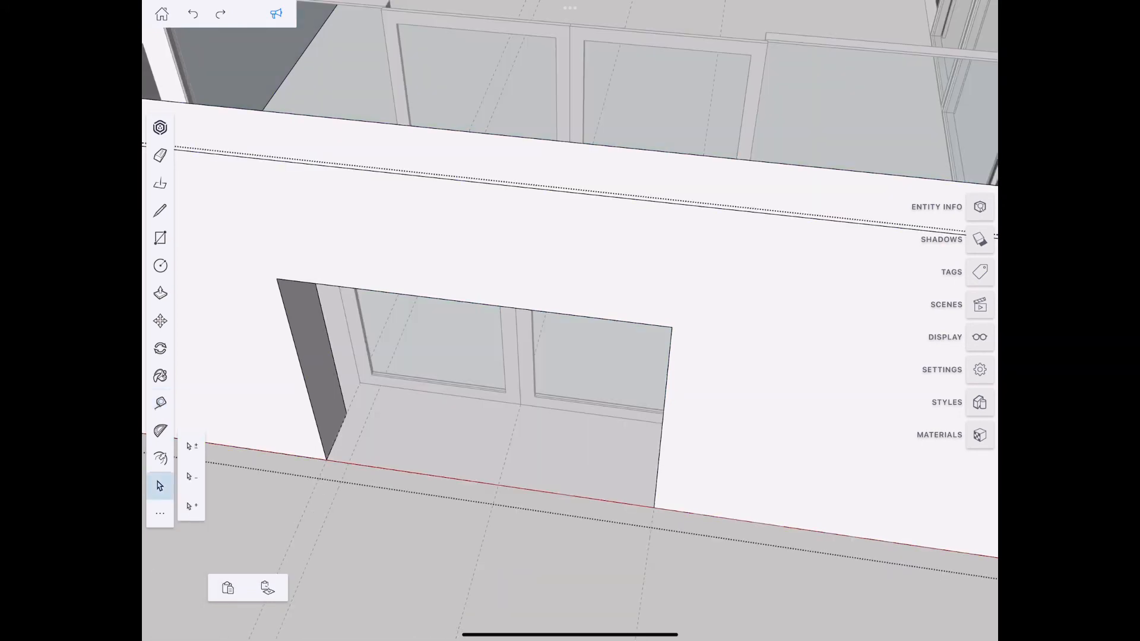
{"action": "left_click", "coordinate": [159, 293]}
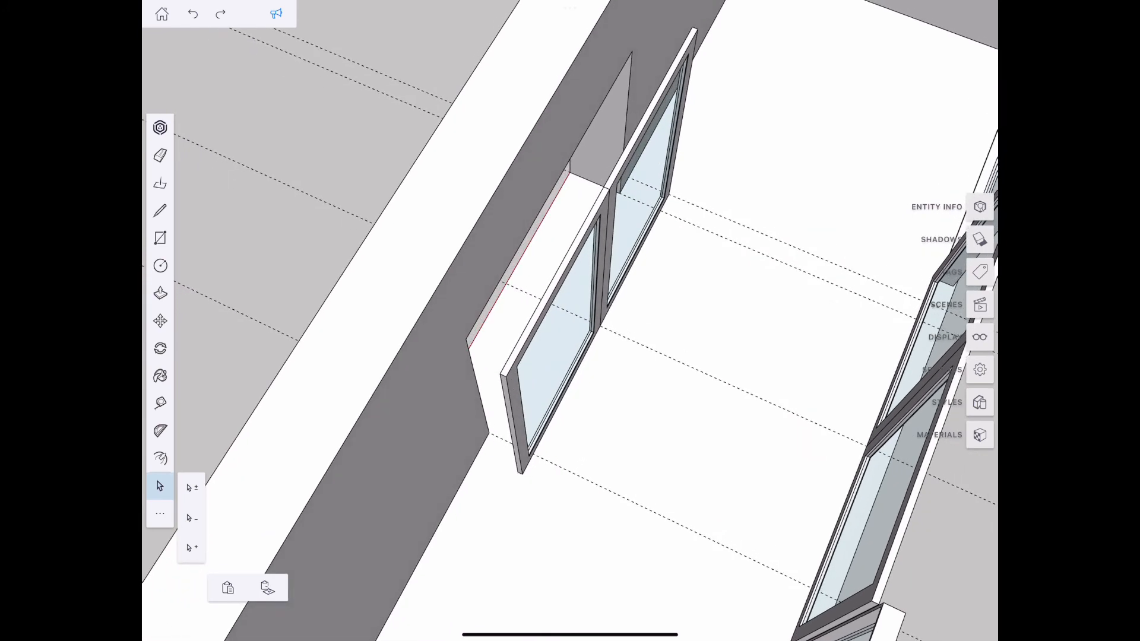
- Draw a rectangle at the frame's left end and push it up to full height
{"action": "left_click", "coordinate": [160, 239]}
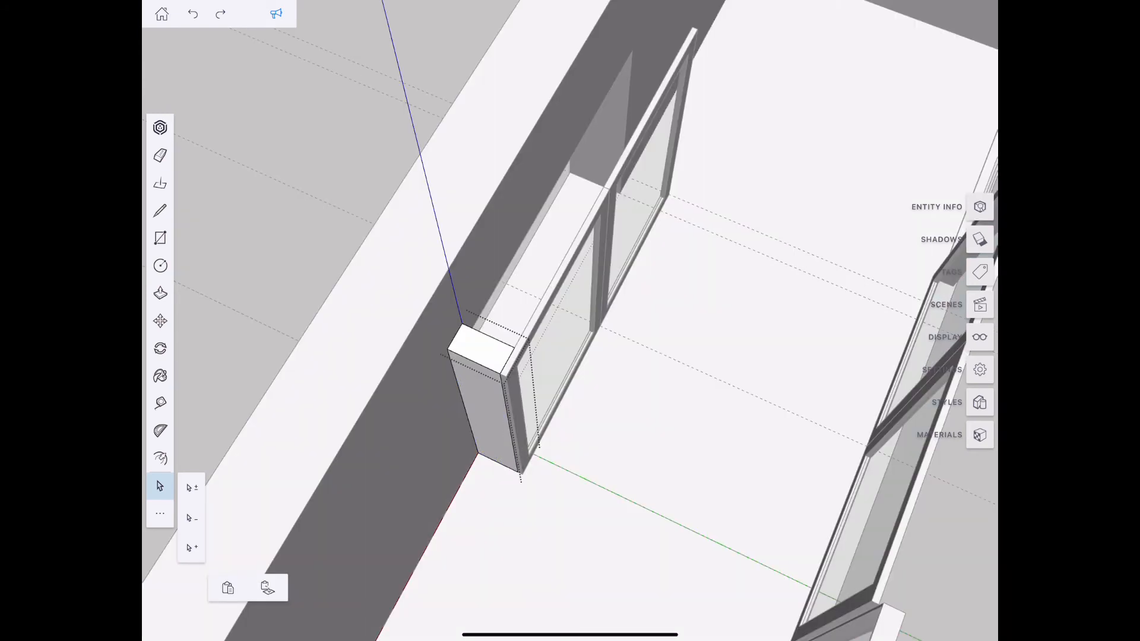
{"action": "left_click", "coordinate": [159, 293]}
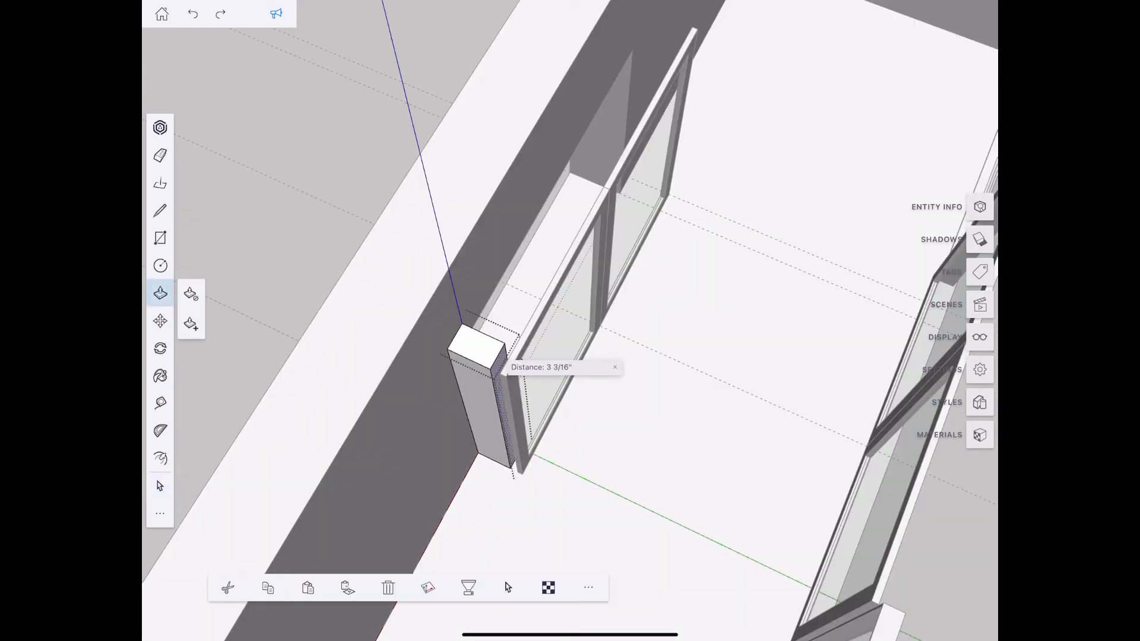
{"action": "left_click", "coordinate": [542, 367]}
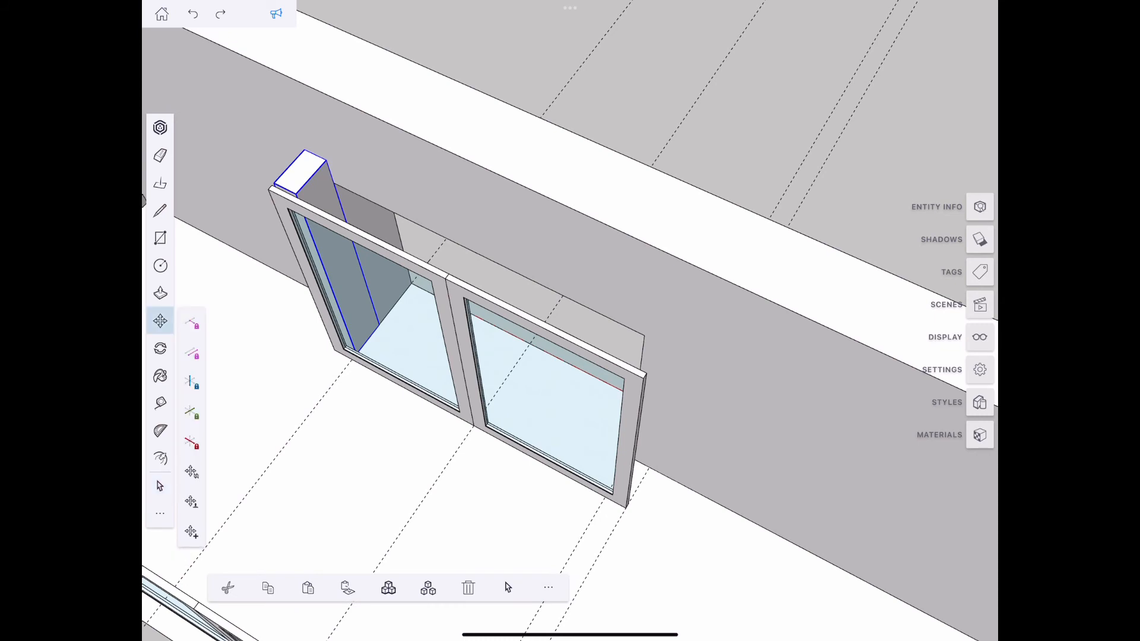
- Copy the return block along the red axis to the door's right end
{"action": "left_click", "coordinate": [191, 444]}
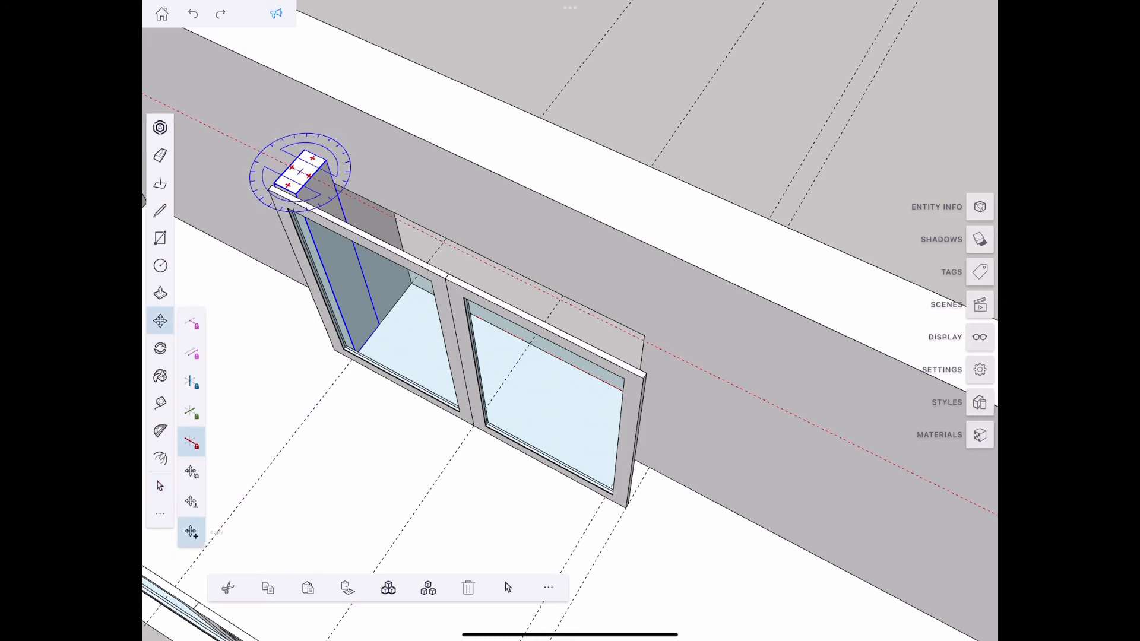
{"action": "left_click_drag", "start_coordinate": [305, 168], "coordinate": [627, 305]}
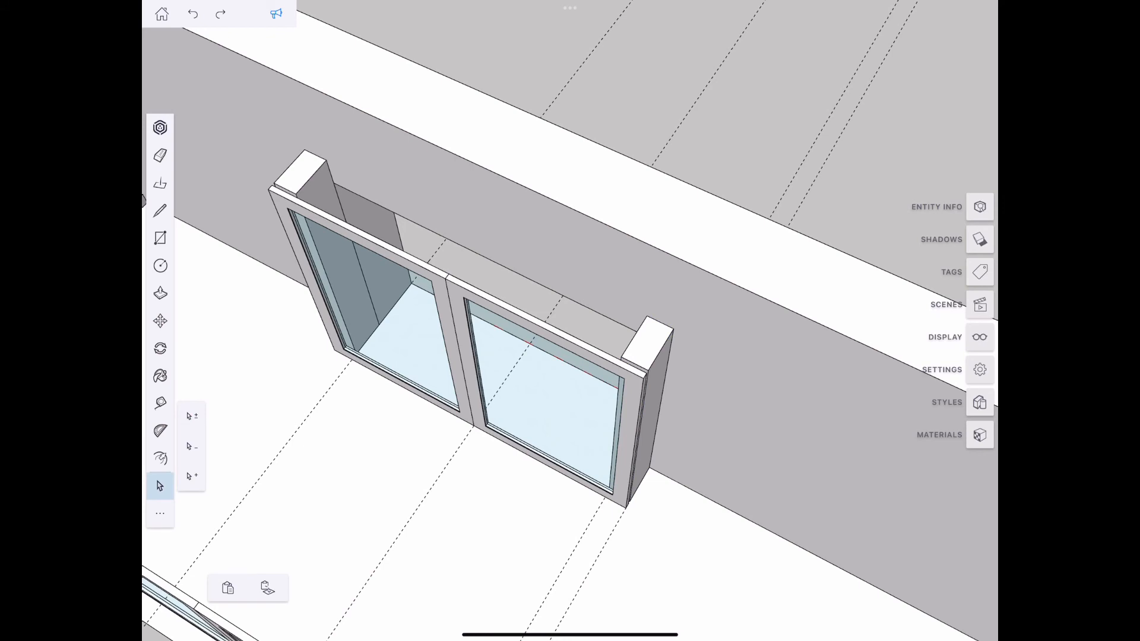
{"action": "left_click", "coordinate": [159, 404]}
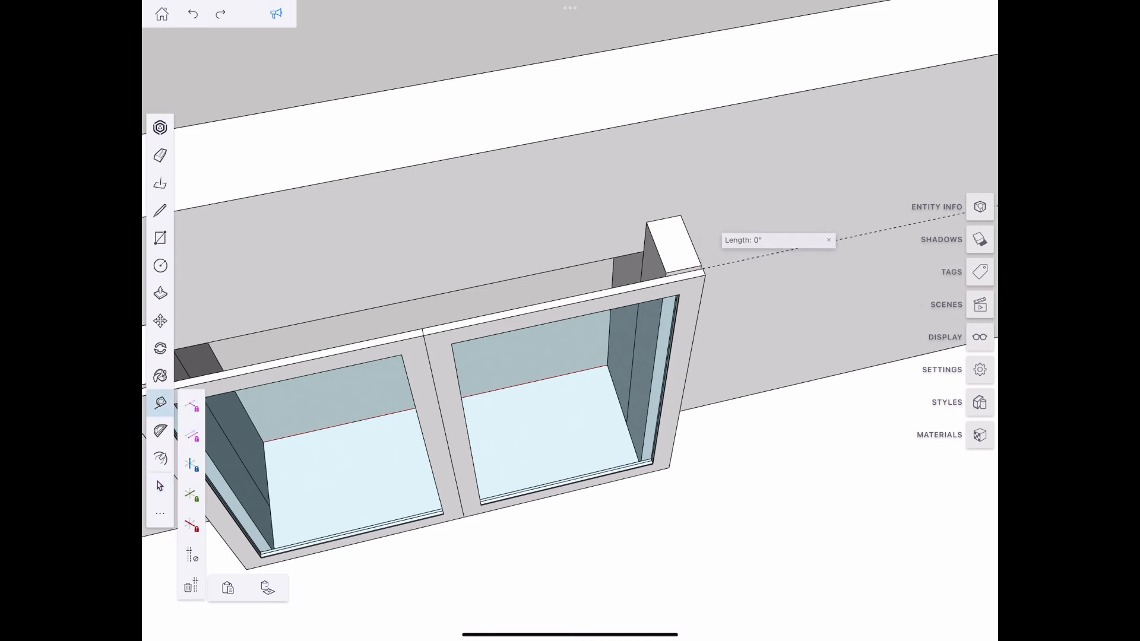
- Set a 9" Tape Measure guide off the right wall return and open the Materials panel
{"action": "type", "text": "9"}
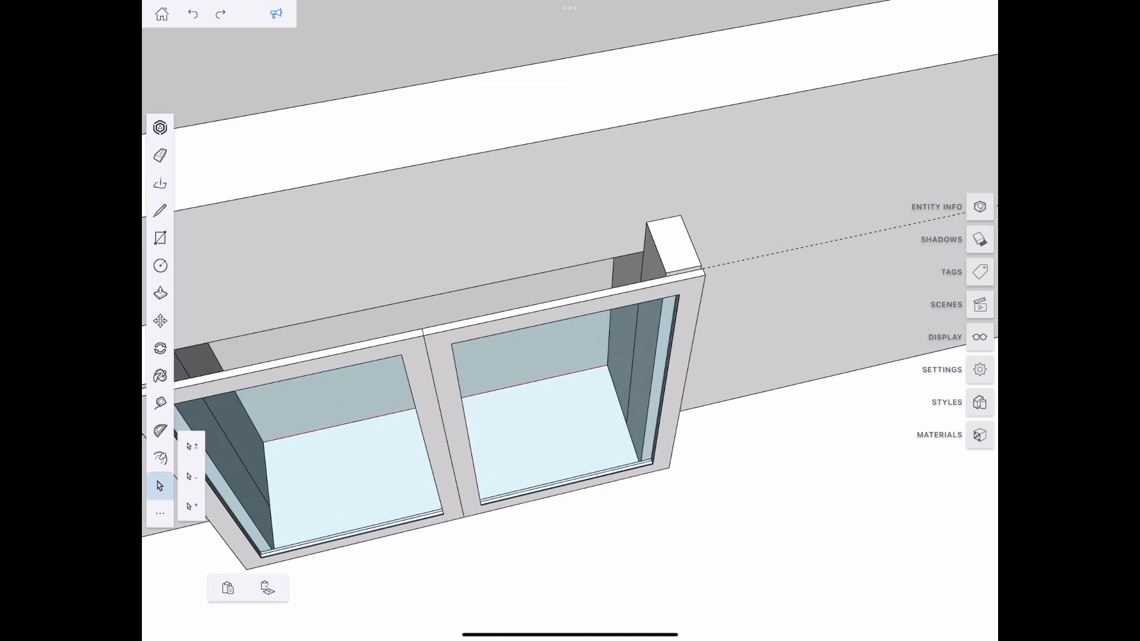
{"action": "left_click", "coordinate": [978, 434]}
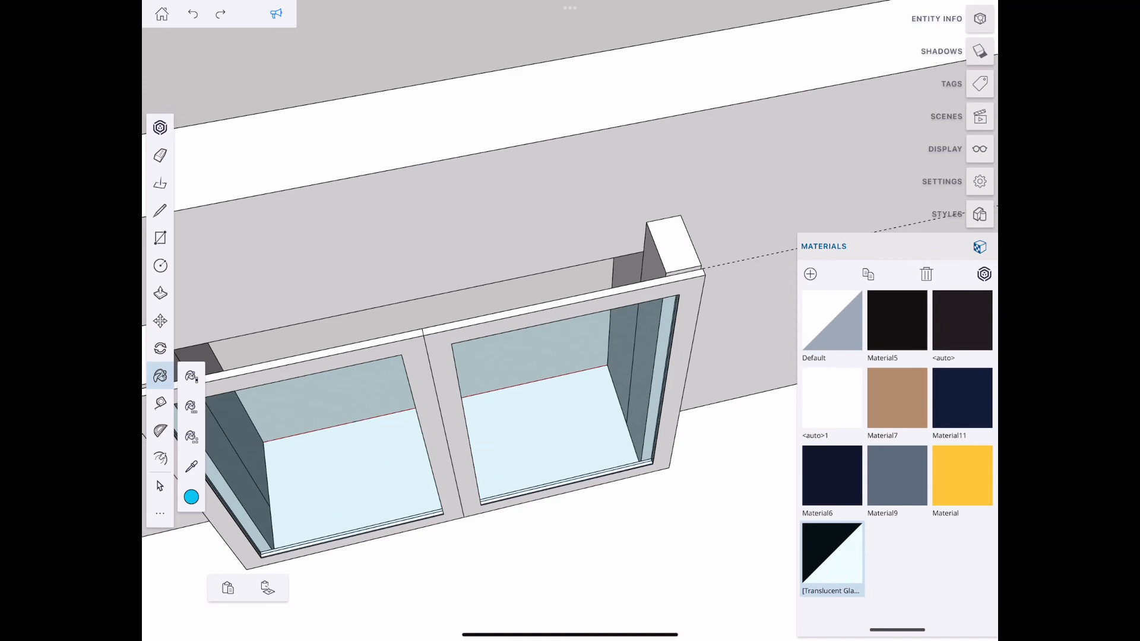
{"action": "left_click", "coordinate": [160, 402]}
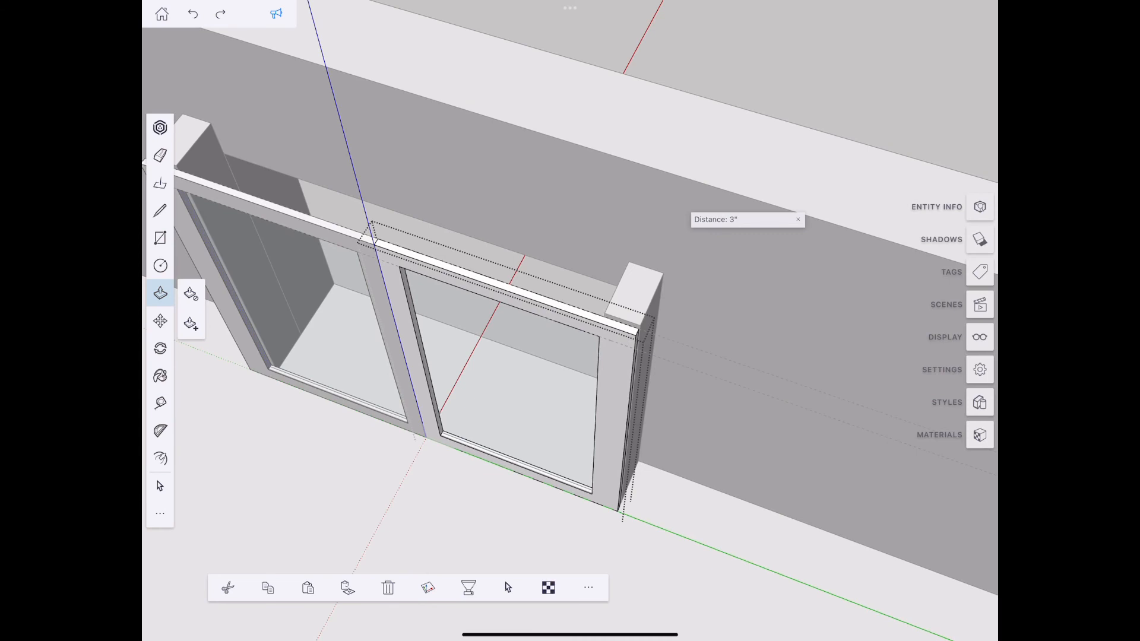
- Push/pull the door frame face out to 4 1/4"
{"action": "type", "text": "4 1/4\""}
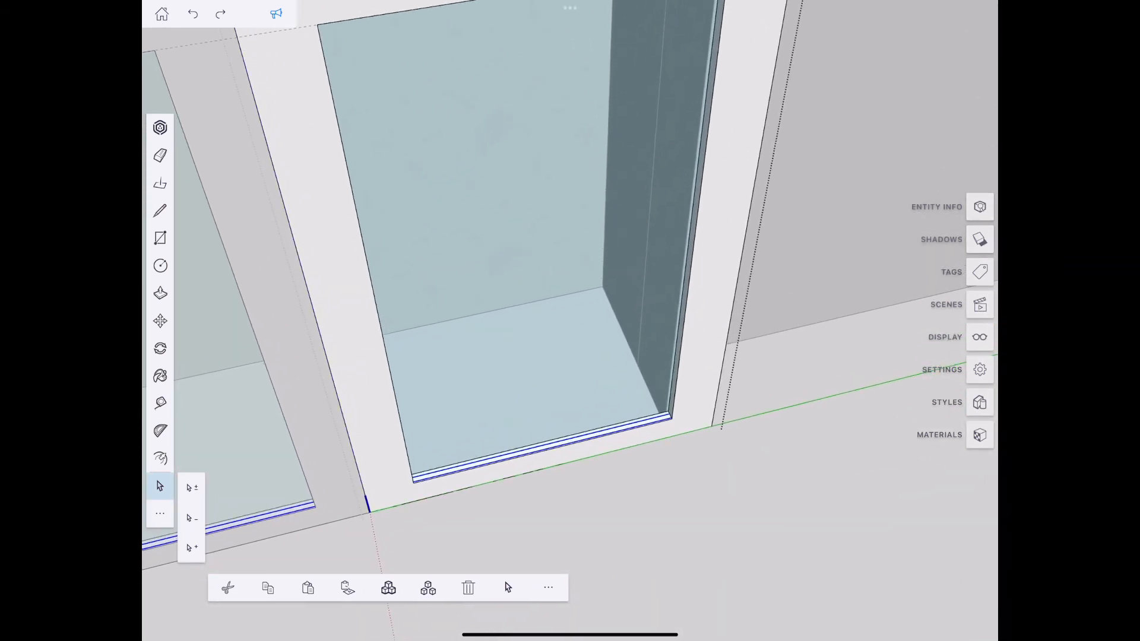
- Snap the door frame to the portal edge with Lock X, then pick the glass pane to move
{"action": "left_click", "coordinate": [979, 402]}
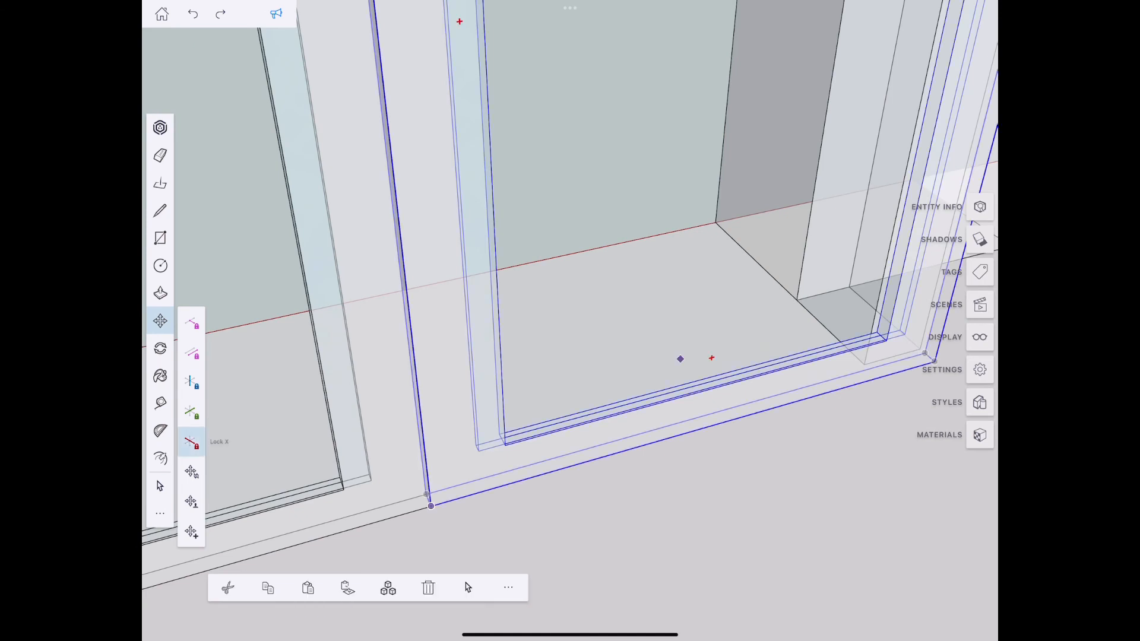
{"action": "left_click", "coordinate": [160, 485]}
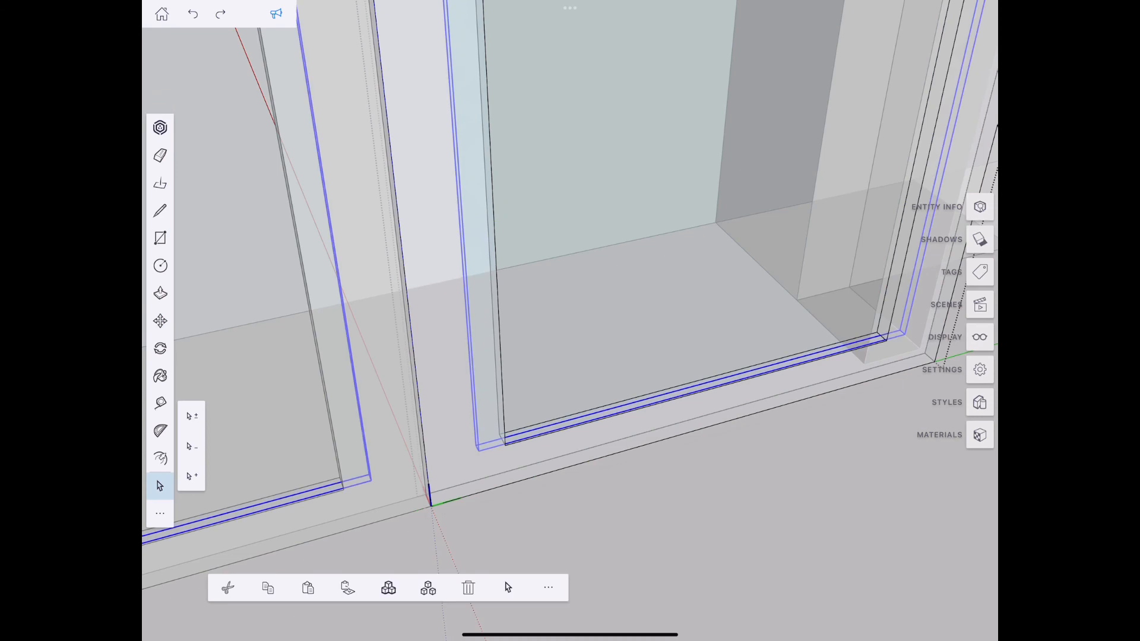
{"action": "left_click", "coordinate": [159, 320]}
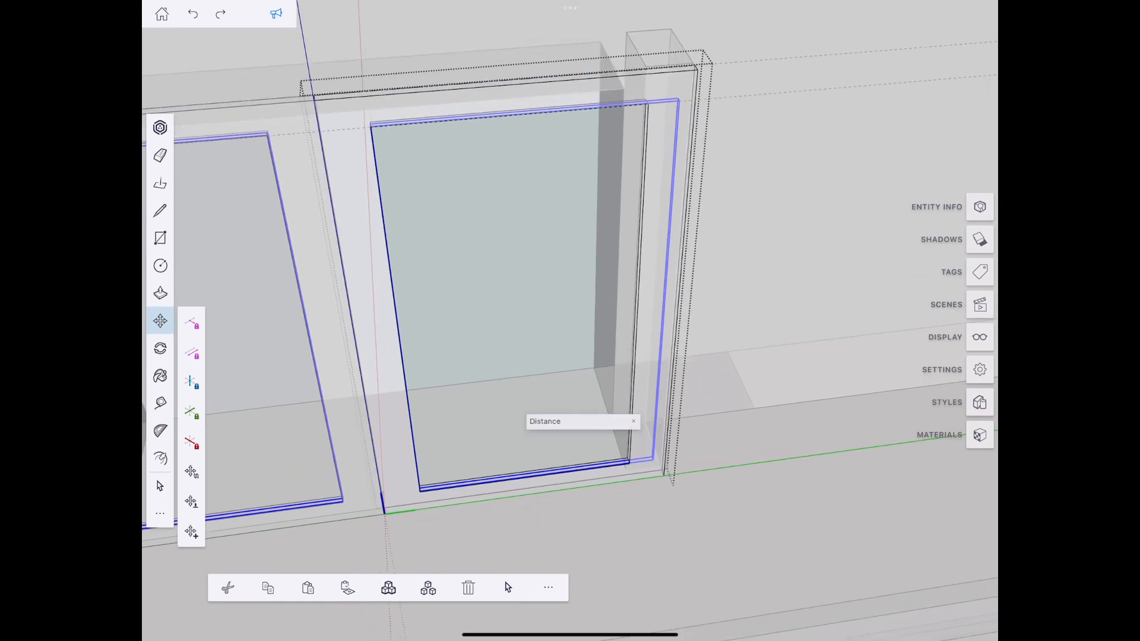
{"action": "left_click", "coordinate": [159, 486]}
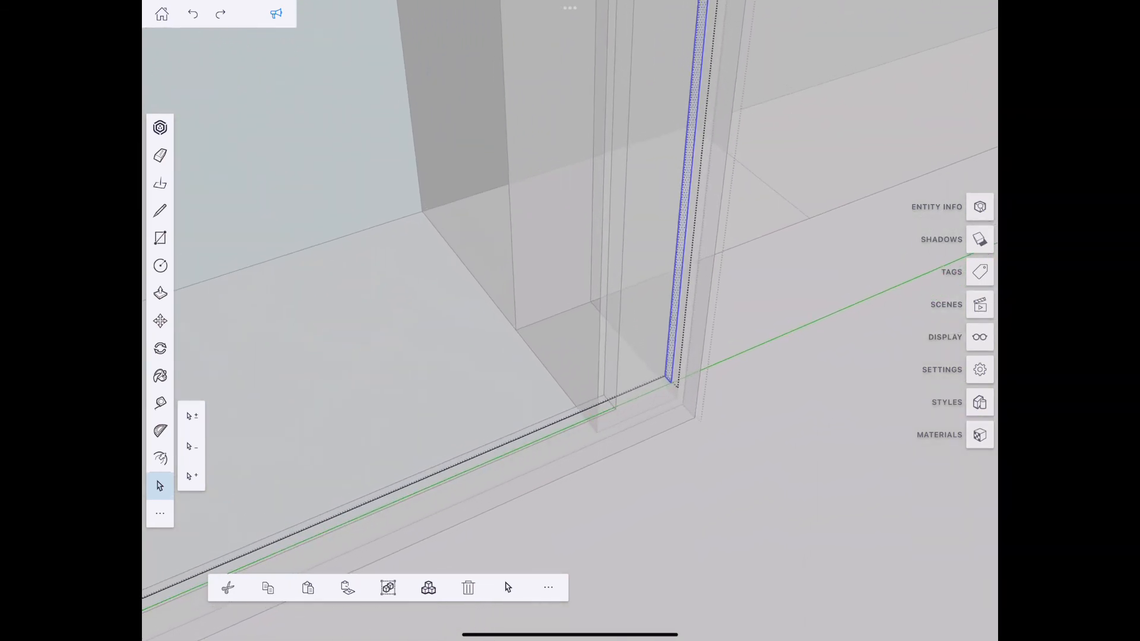
{"action": "left_click", "coordinate": [160, 321]}
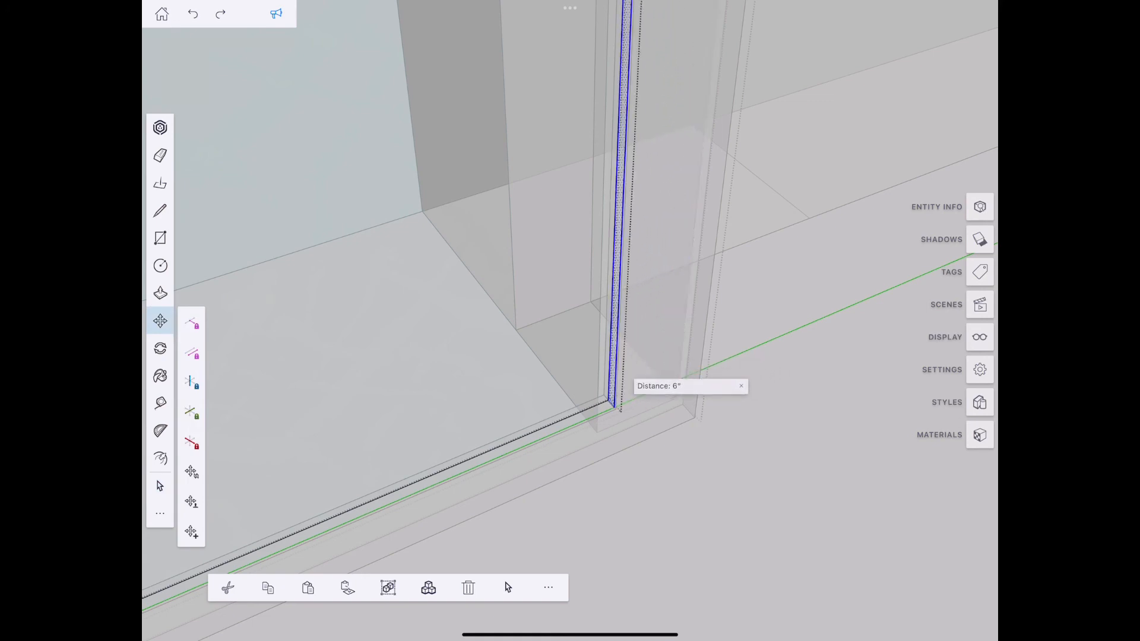
- Turn off X-Ray under Face Settings in the Styles panel
{"action": "left_click", "coordinate": [946, 402]}
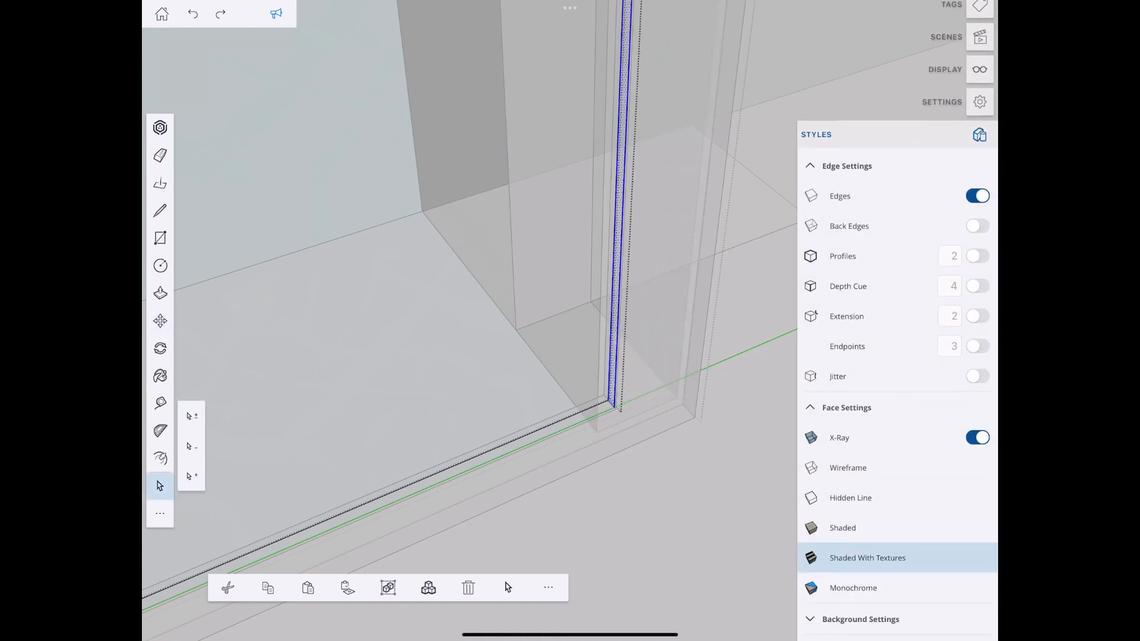
{"action": "left_click", "coordinate": [977, 437]}
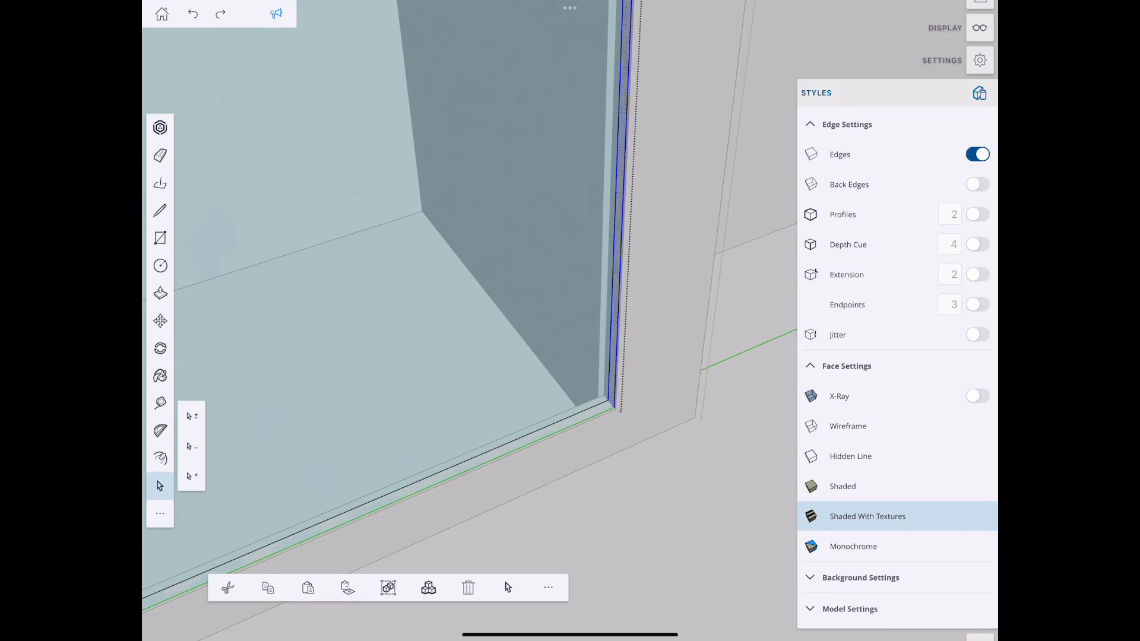